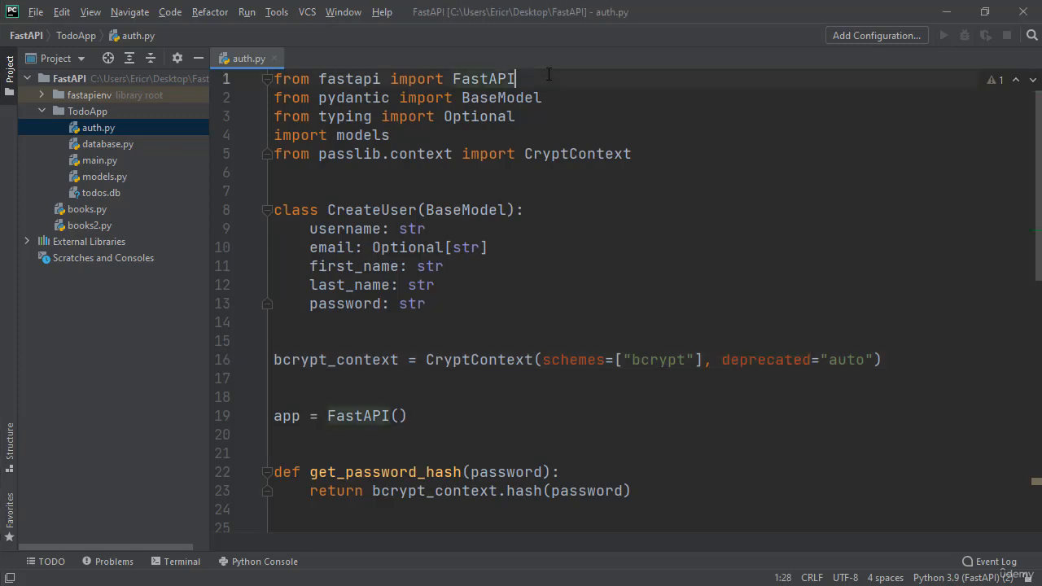
Add Depends to the fastapi import line in auth.py
{"action": "type", "text": ", Dep"}
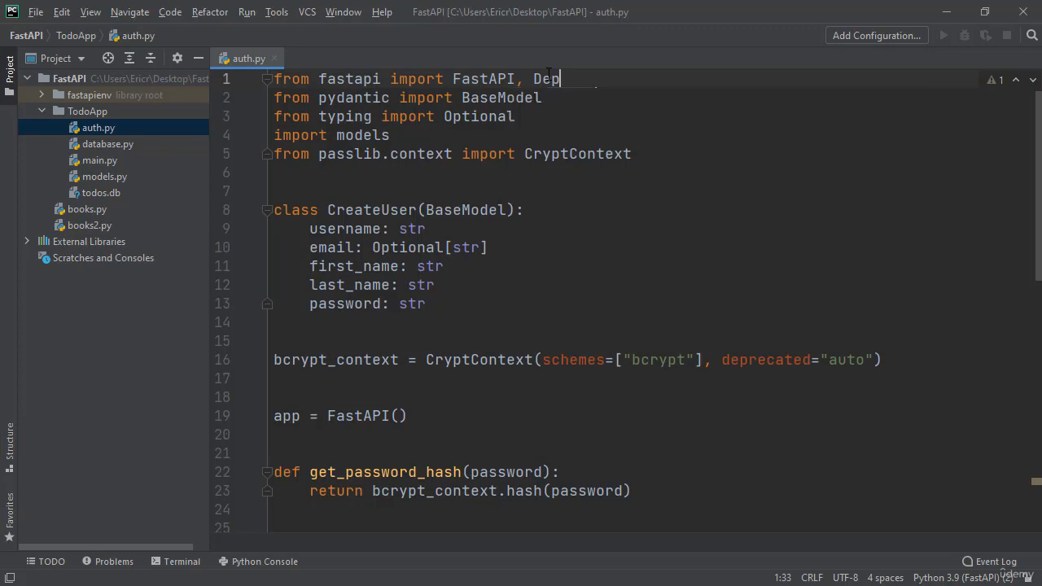
{"action": "type", "text": "ends"}
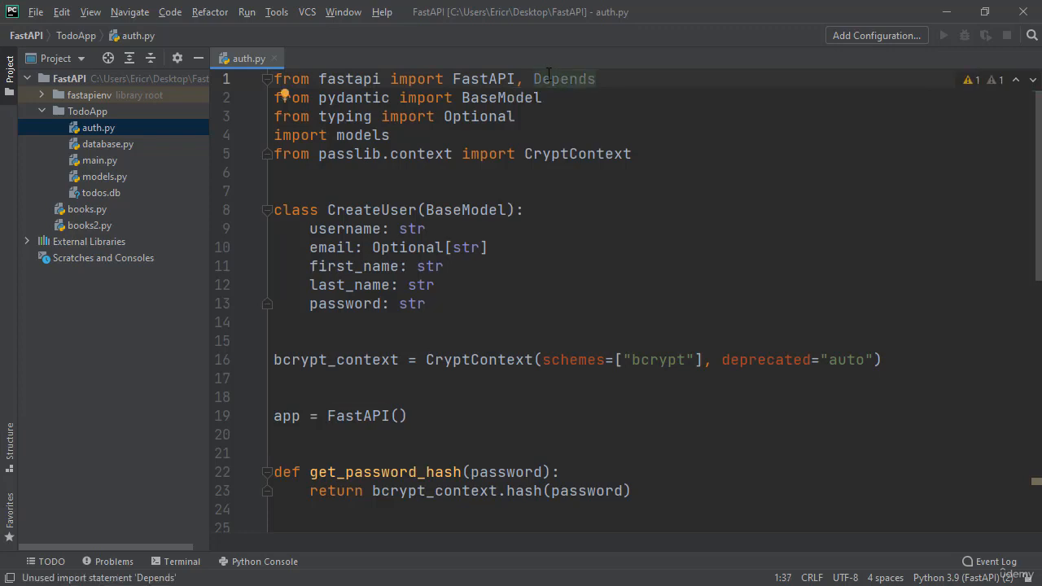
Import Session from sqlalchemy.orm
{"action": "type", "text": "from"}
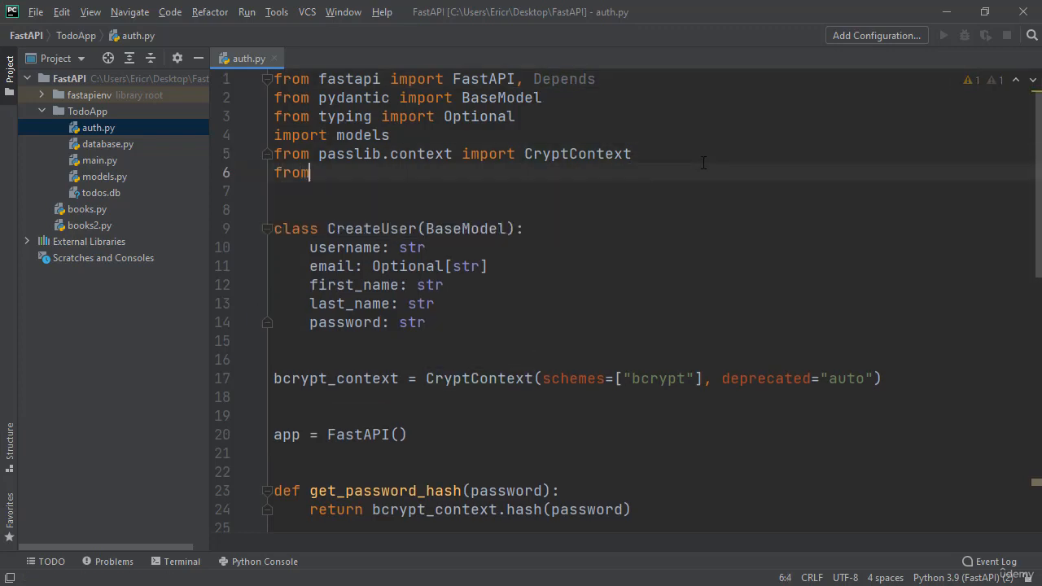
{"action": "type", "text": "sqlalchemy.orm"}
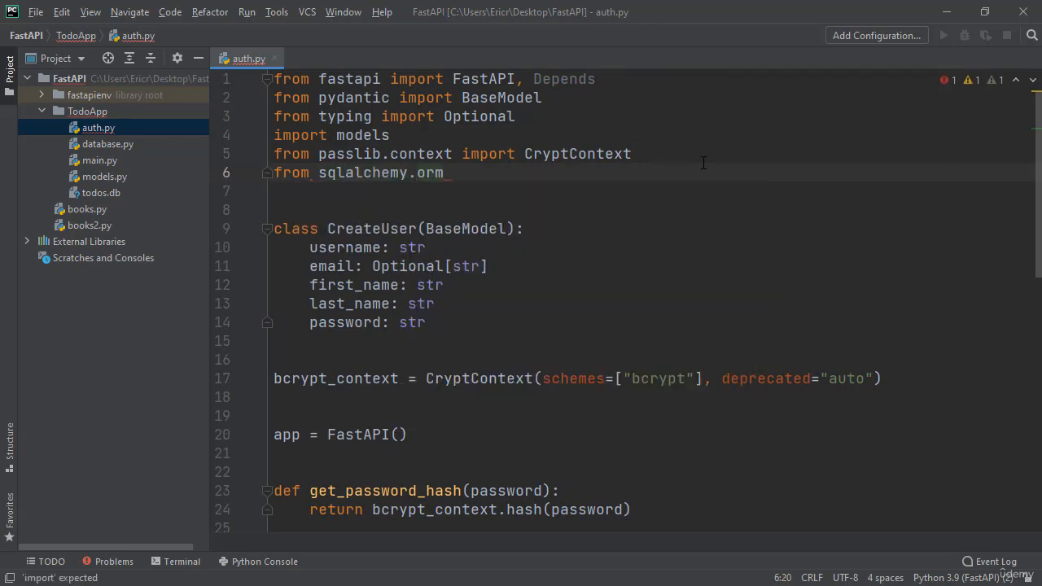
{"action": "type", "text": "import Session"}
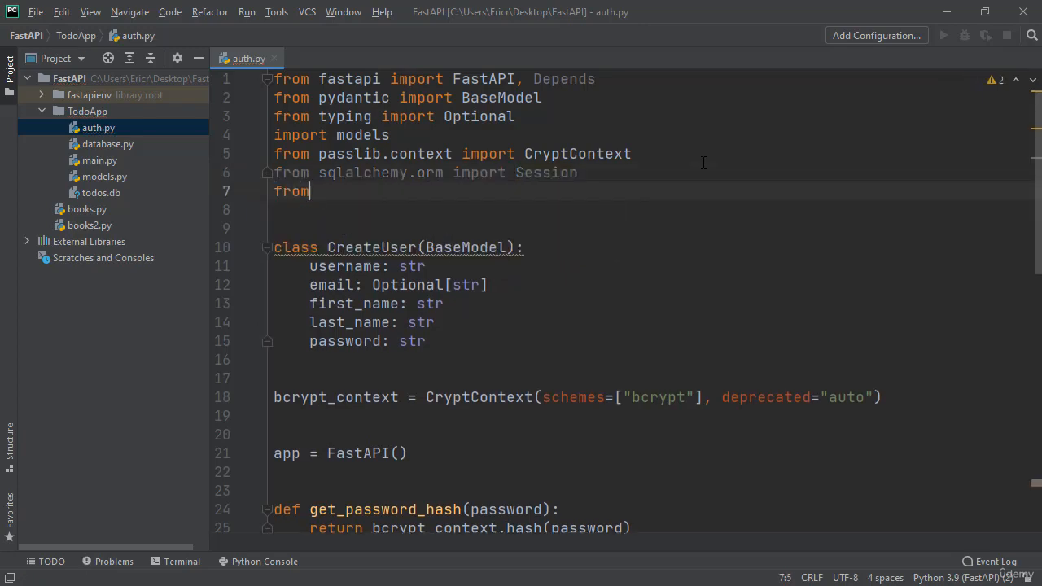
Import SessionLocal and engine from the database module
{"action": "type", "text": "database"}
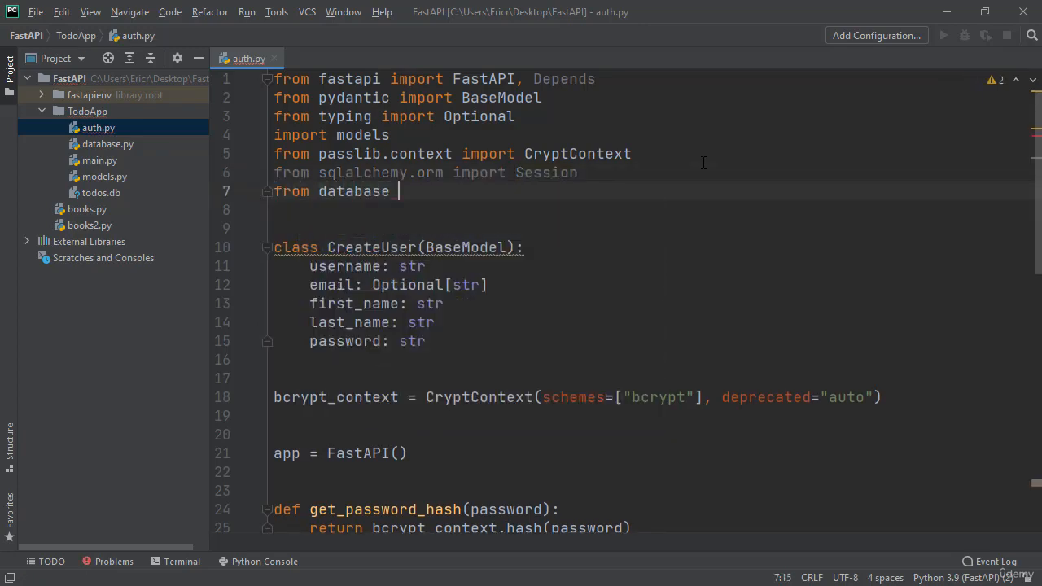
{"action": "type", "text": "import Sess"}
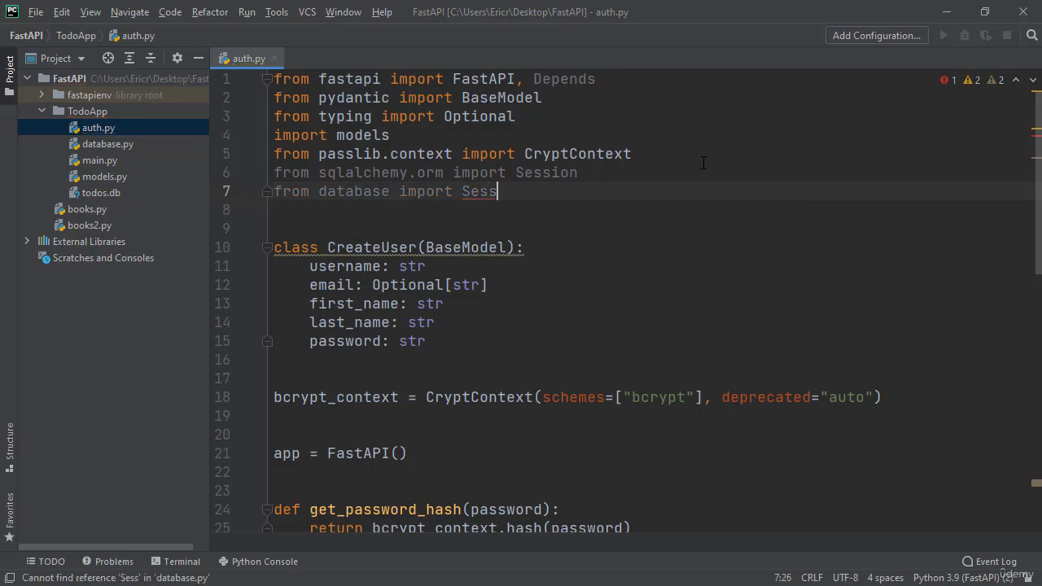
{"action": "type", "text": "ionLocal"}
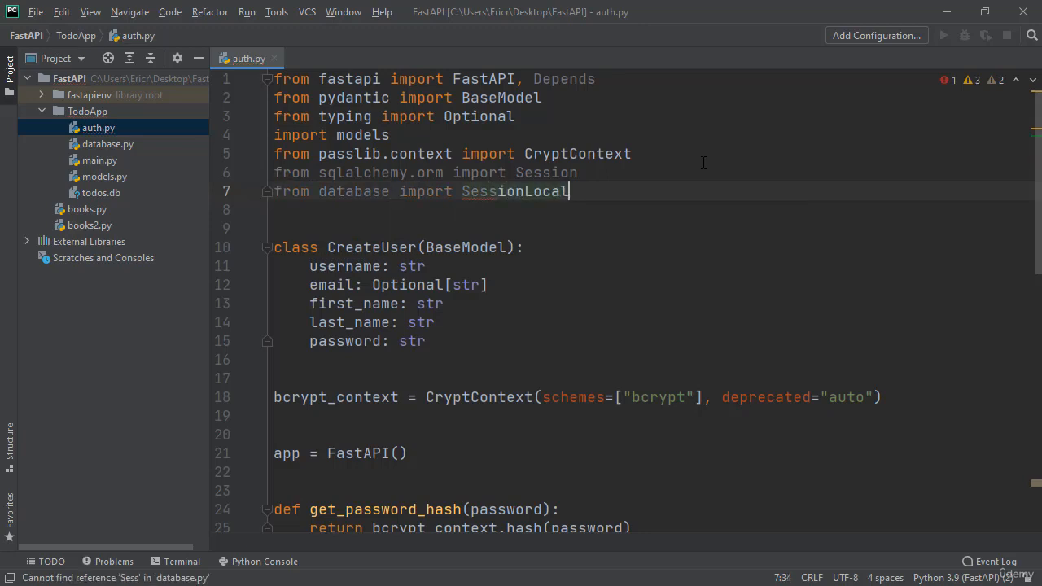
{"action": "type", "text": ","}
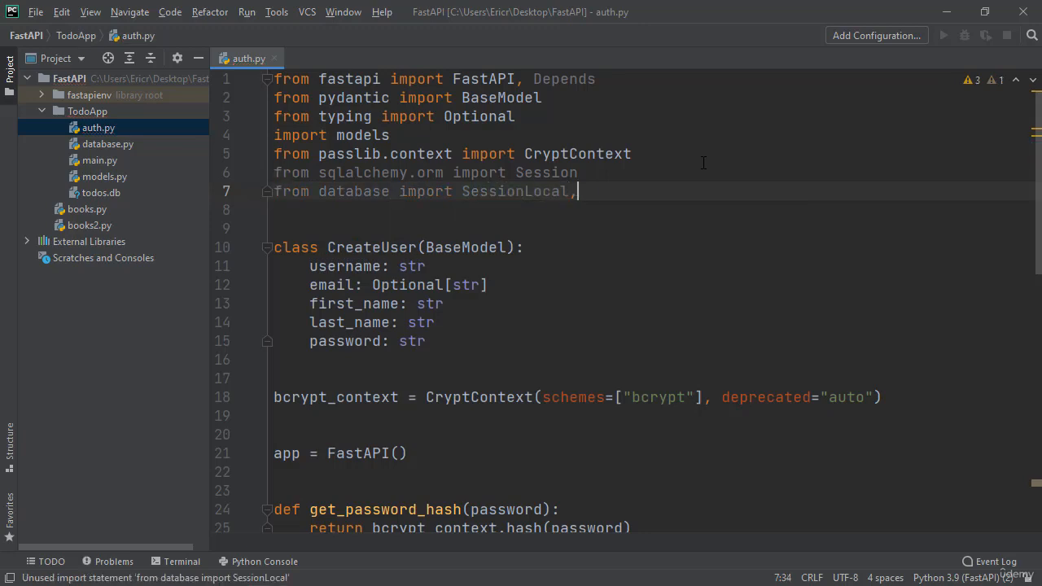
{"action": "type", "text": "engine"}
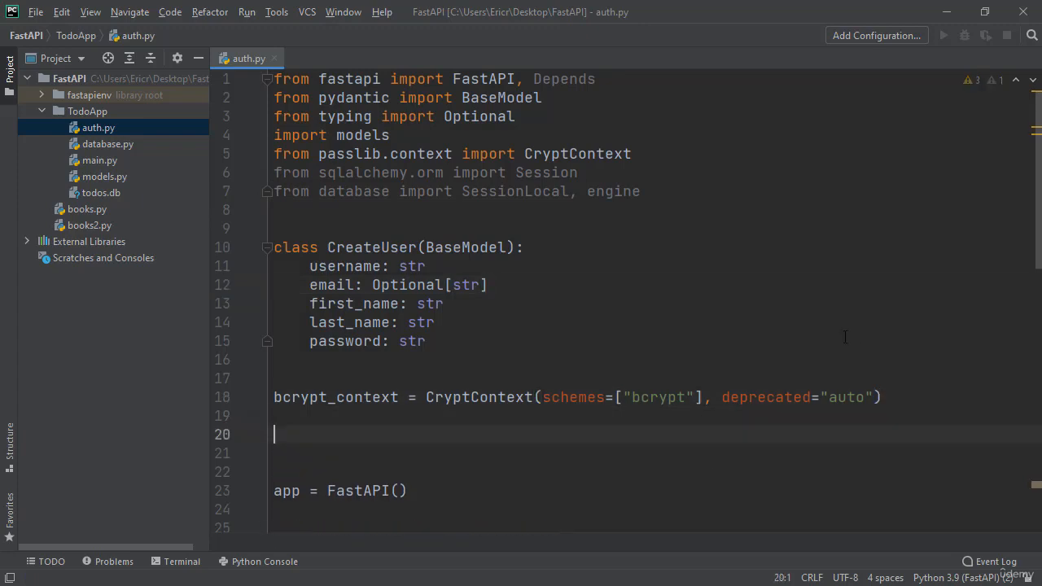
Call models.Base.metadata.create_all(bind=engine) below the bcrypt context
{"action": "type", "text": "models"}
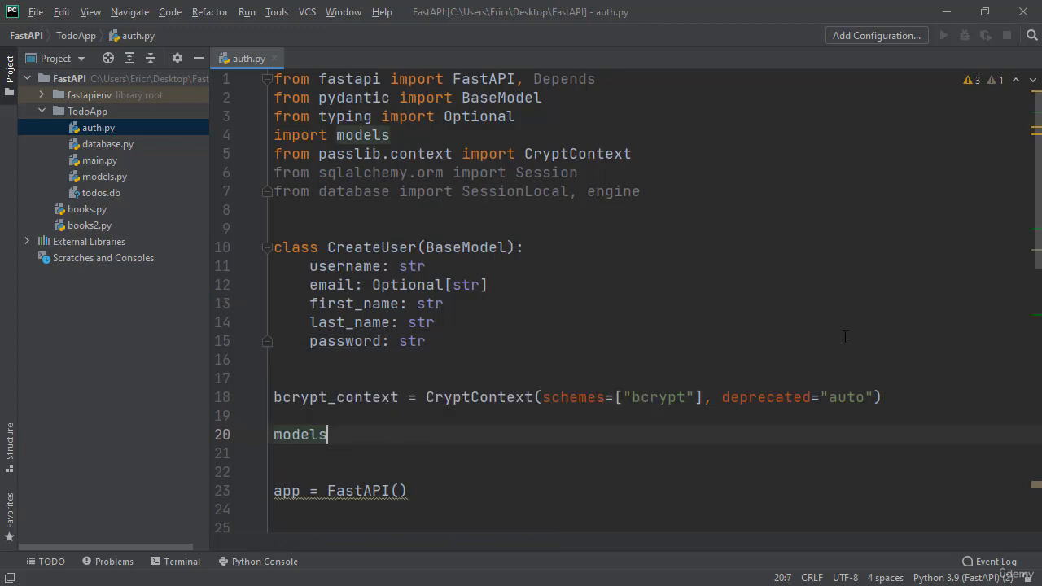
{"action": "type", "text": ".Base"}
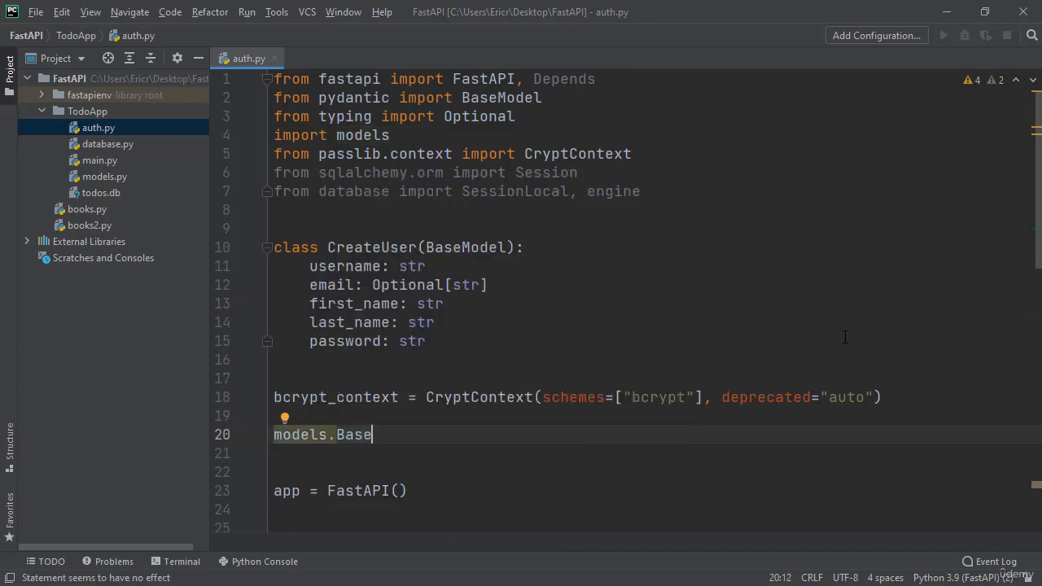
{"action": "type", "text": ".meta"}
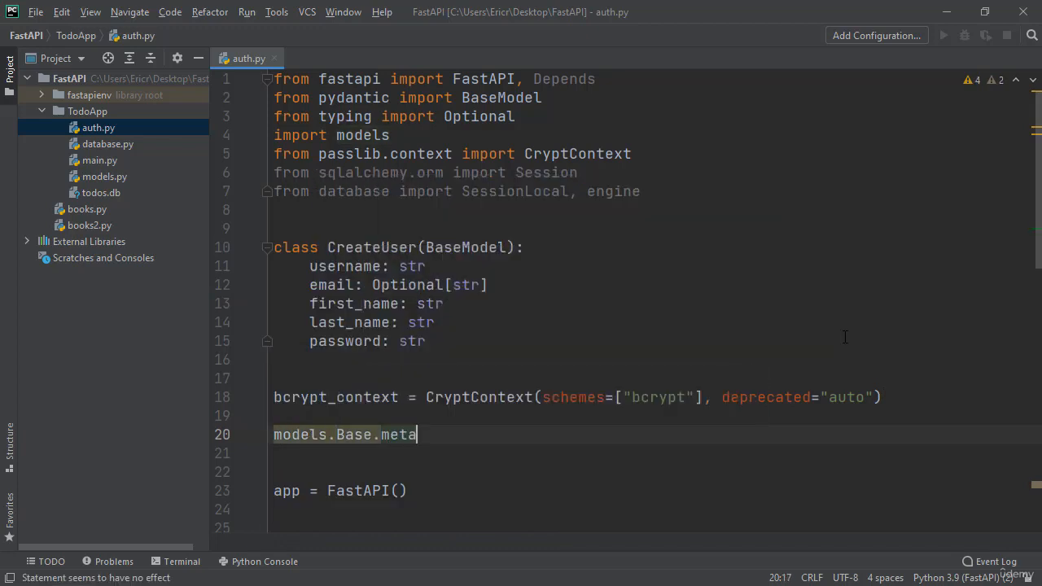
{"action": "type", "text": "data.create_a"}
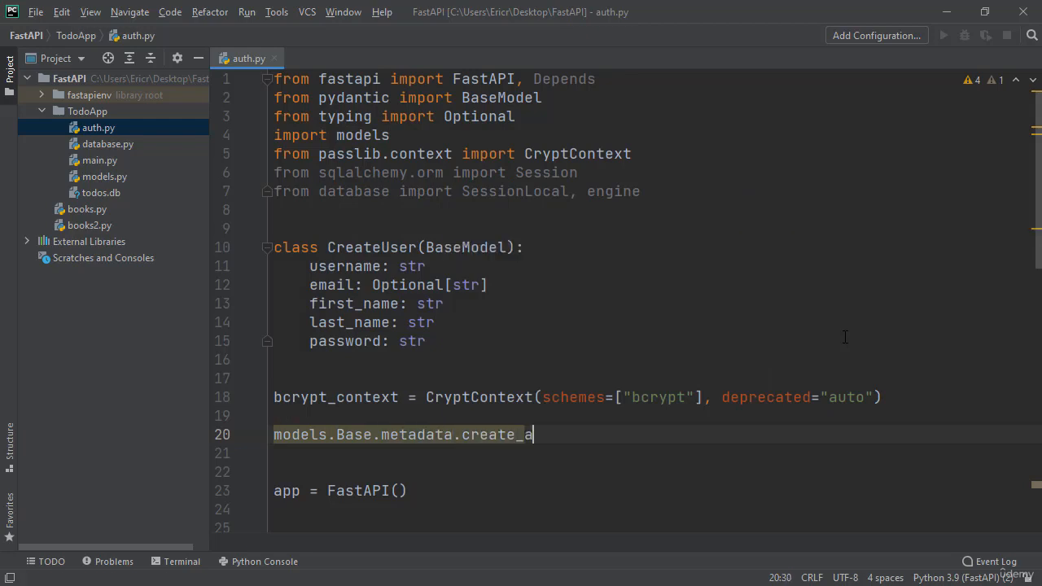
{"action": "type", "text": "ll(bind=engine"}
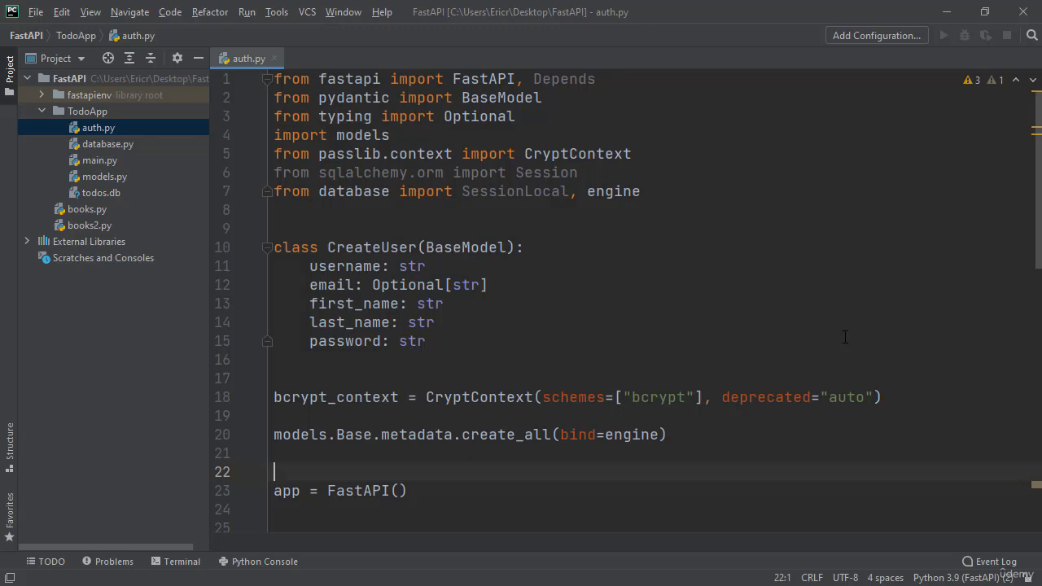
{"action": "mouse_move", "coordinate": [830, 333]}
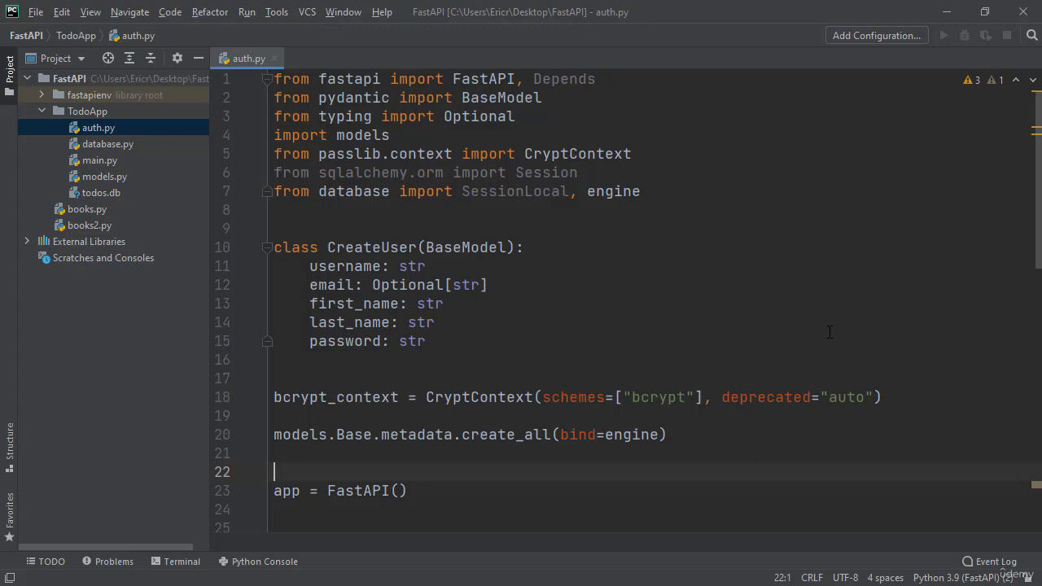
{"action": "mouse_move", "coordinate": [843, 335]}
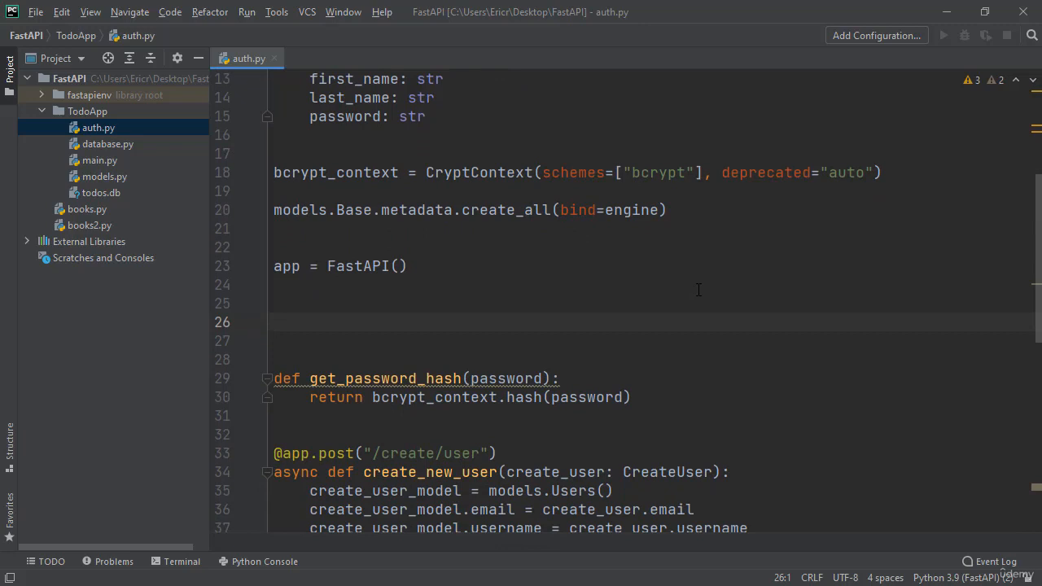
Define get_db() that opens a SessionLocal session in a try block and yields db
{"action": "type", "text": "def get_d"}
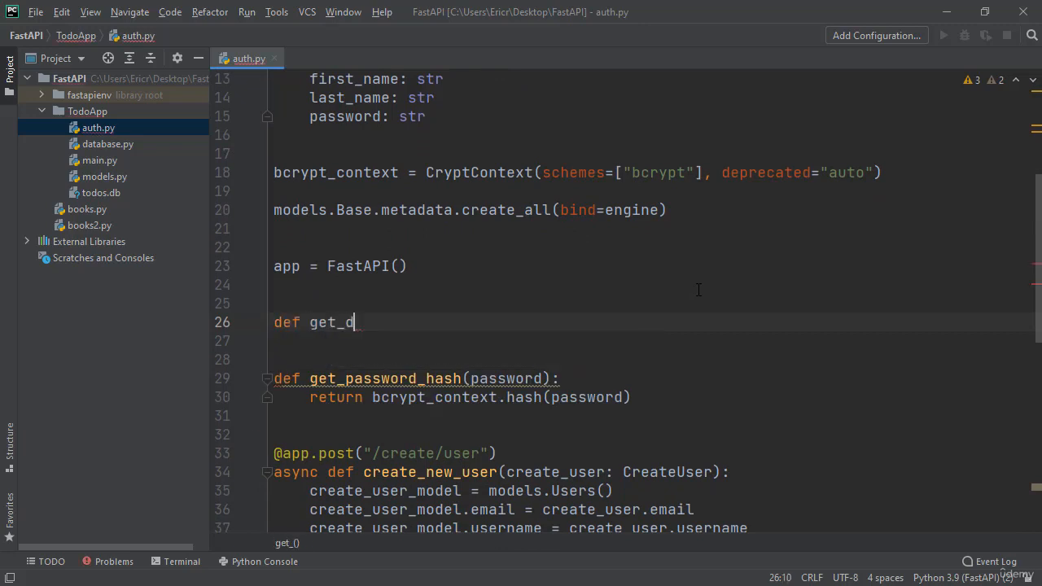
{"action": "type", "text": "b():"}
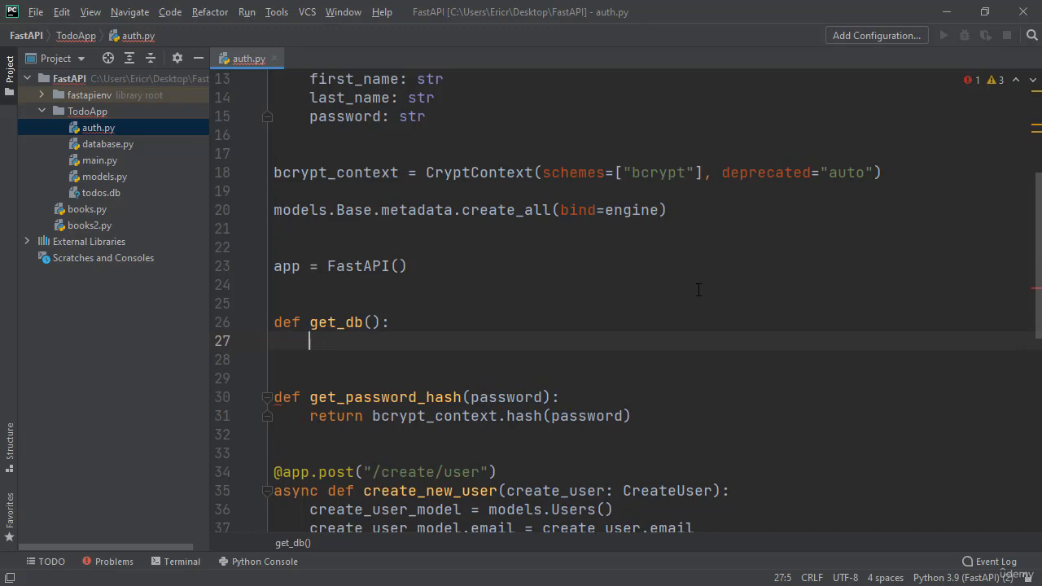
{"action": "type", "text": "try:"}
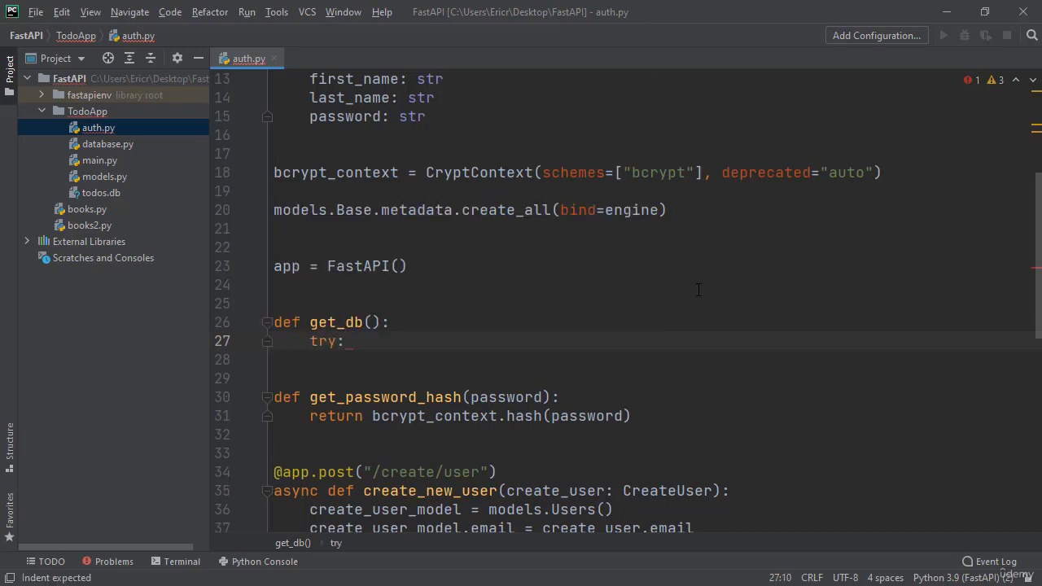
{"action": "type", "text": "db"}
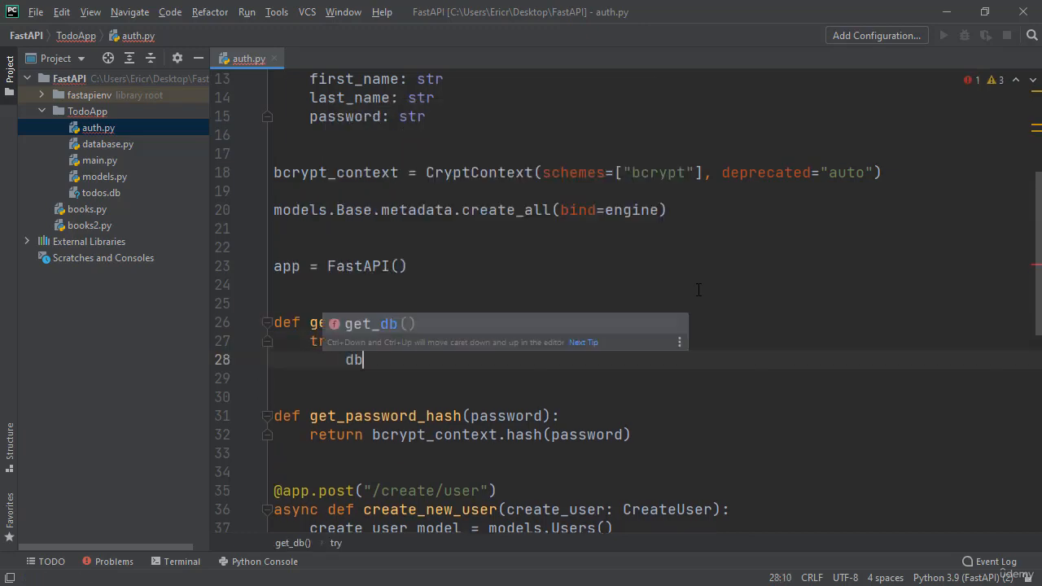
{"action": "type", "text": "= SessionLocal"}
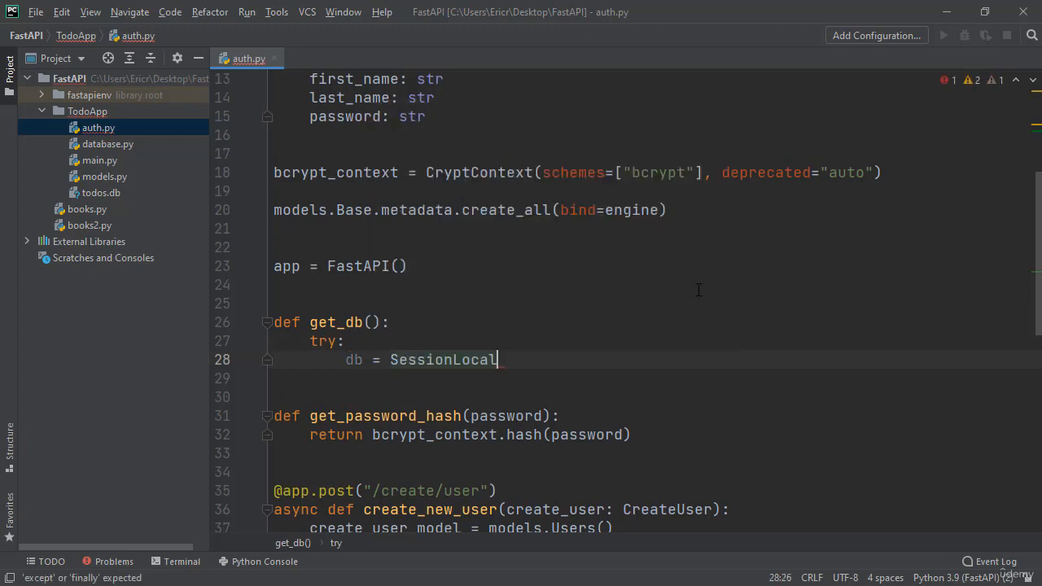
{"action": "type", "text": "()"}
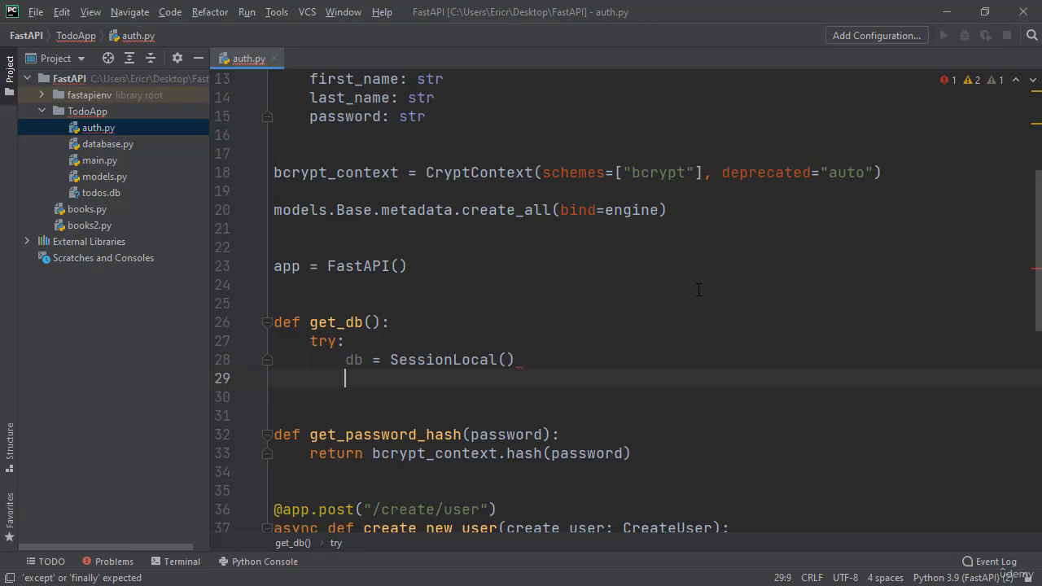
{"action": "type", "text": "yield"}
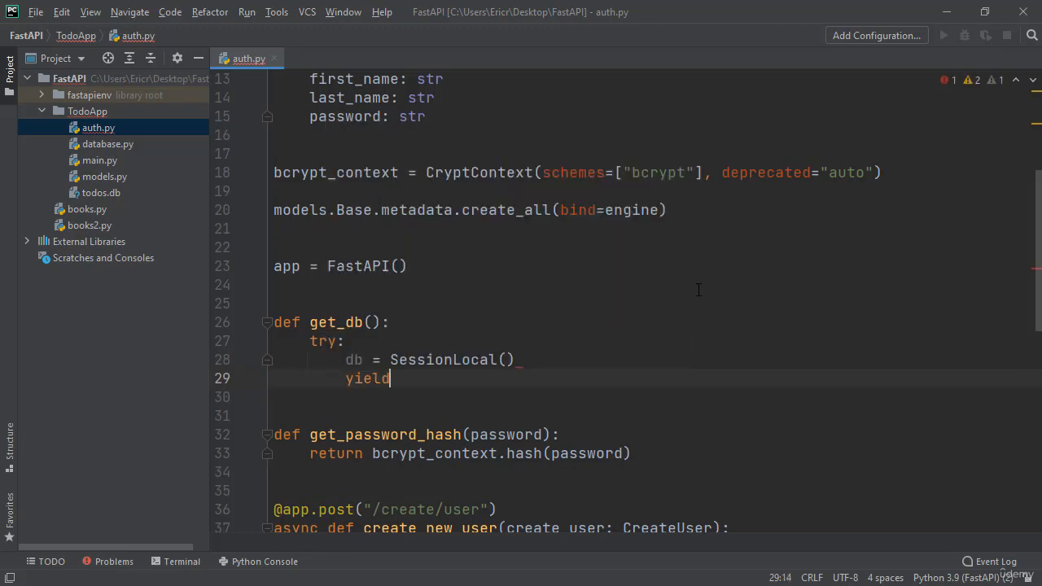
{"action": "type", "text": "db"}
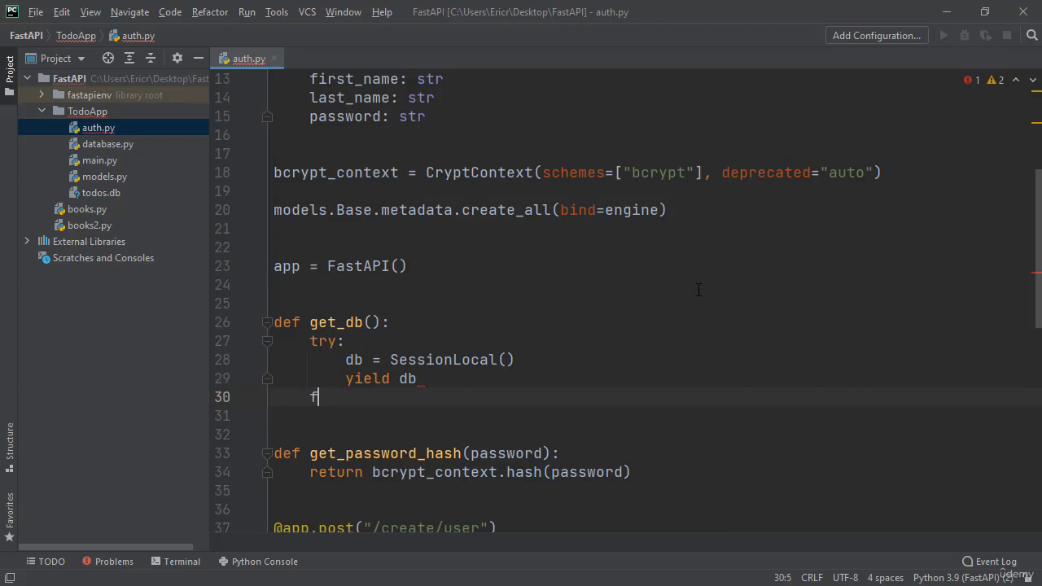
Close the session with db.close() in a finally block
{"action": "type", "text": "inally:"}
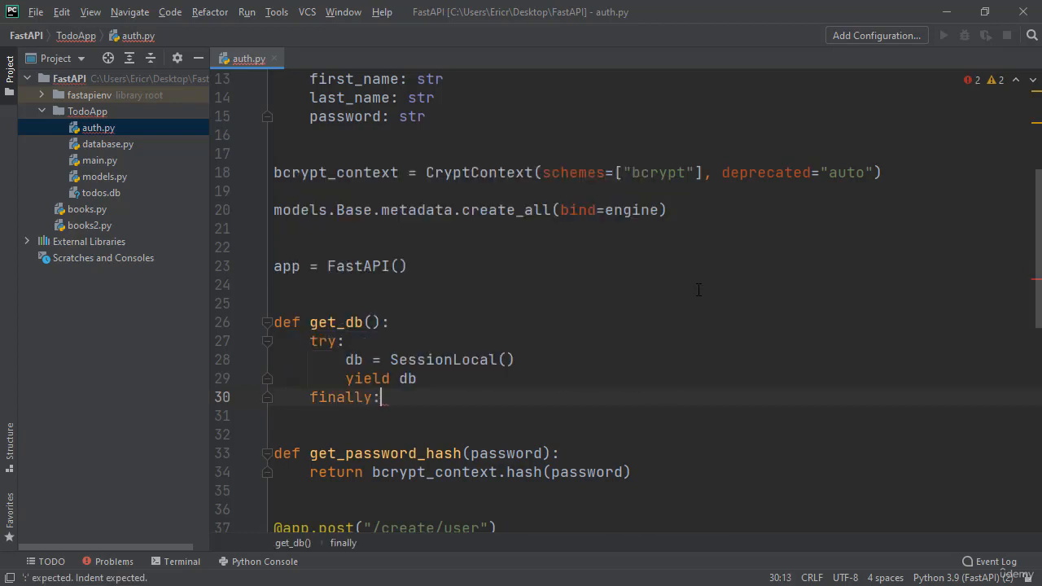
{"action": "type", "text": "db.close"}
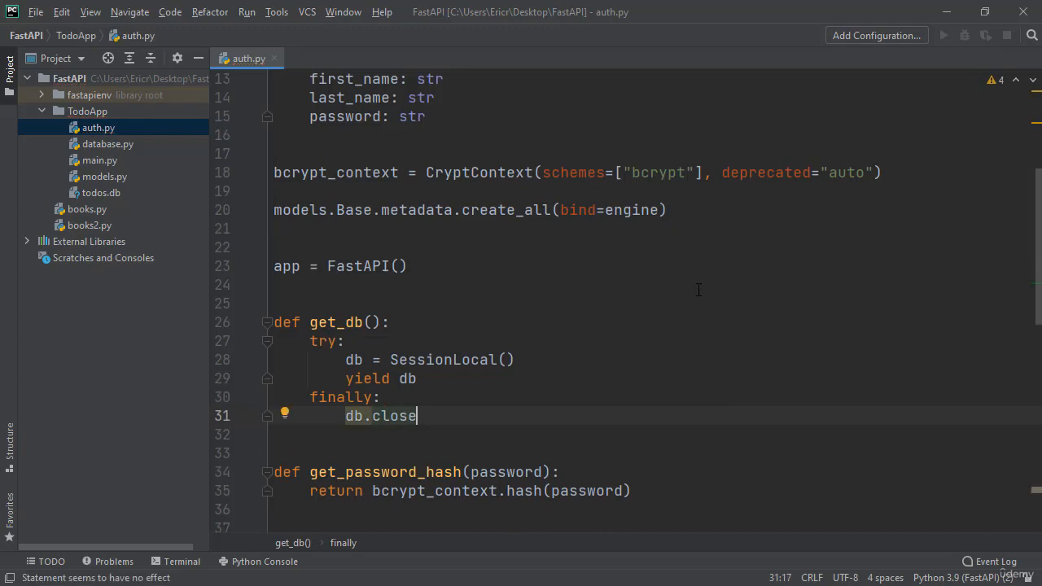
{"action": "type", "text": "()"}
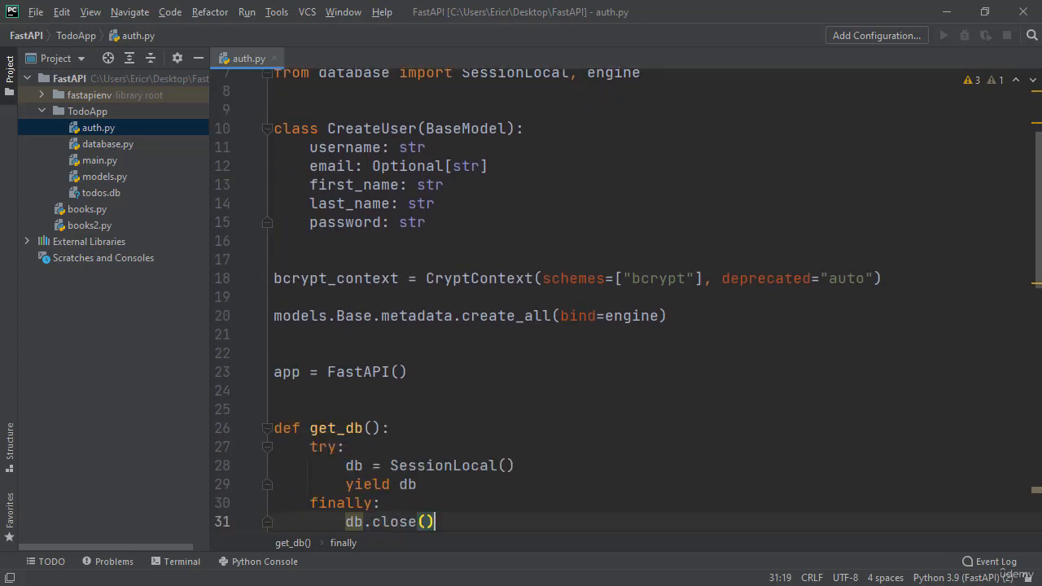
{"action": "scroll", "scroll_direction": "down", "scroll_amount": 3}
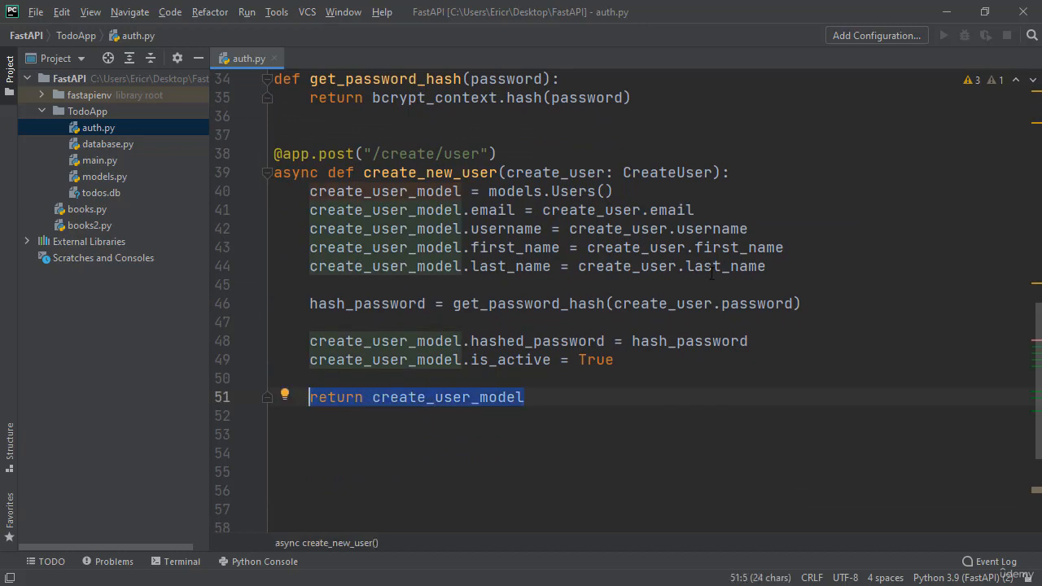
{"action": "mouse_move", "coordinate": [688, 267]}
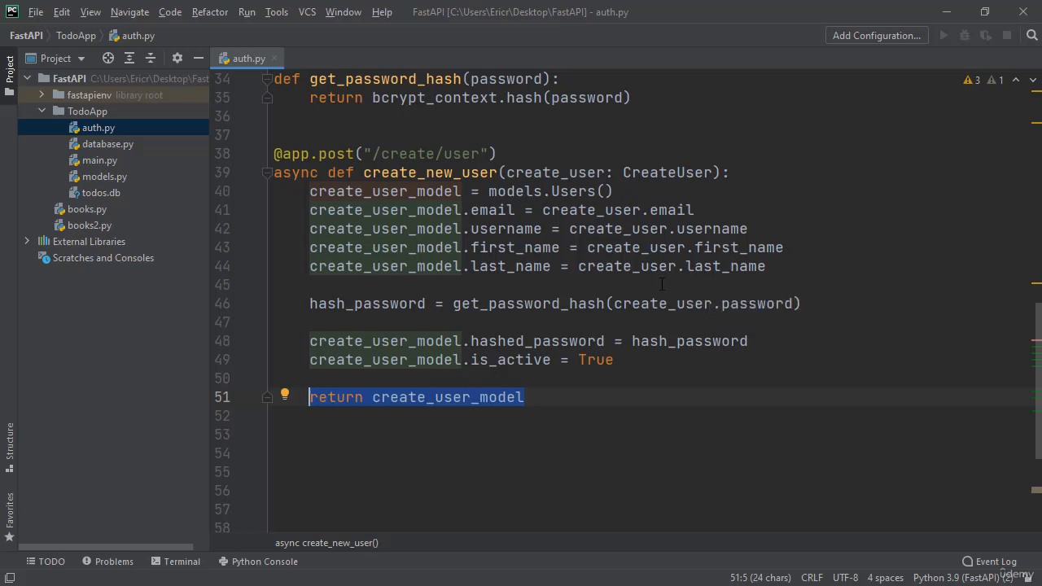
Have create_new_user call db.add(create_user_model) followed by db.commit()
{"action": "type", "text": "db.add("}
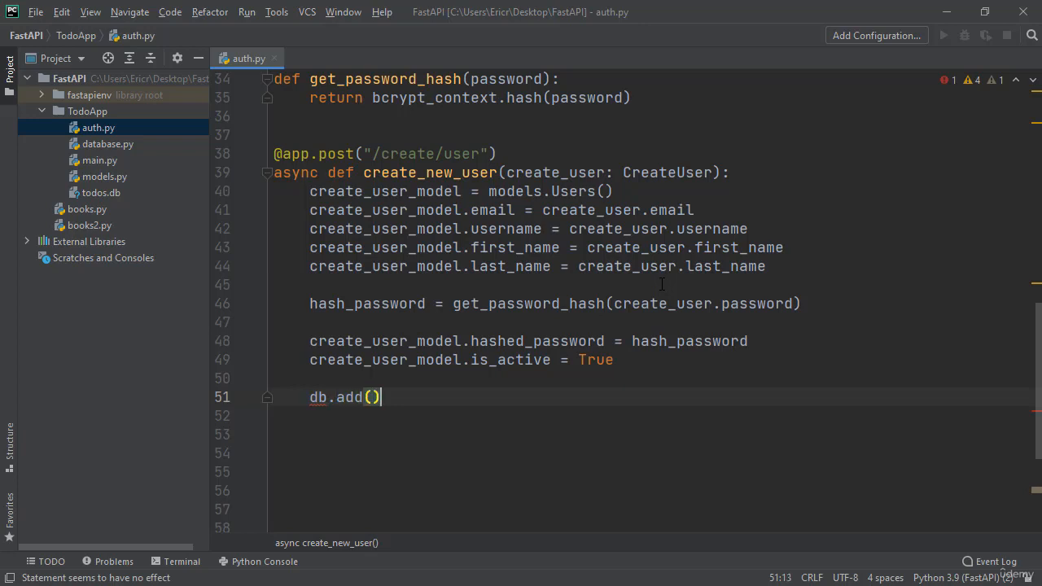
{"action": "type", "text": "create_user_model"}
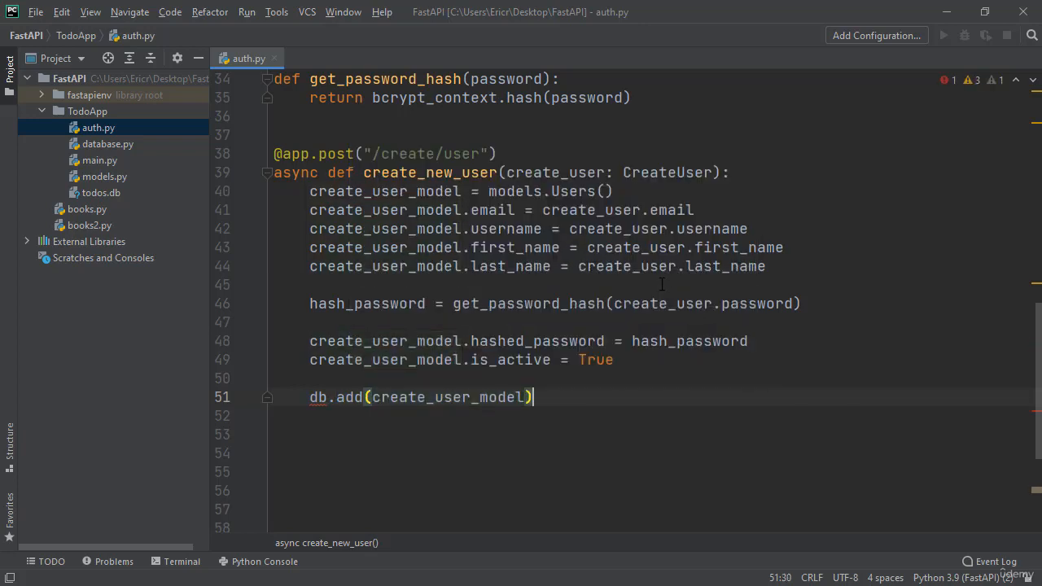
{"action": "type", "text": "db.com"}
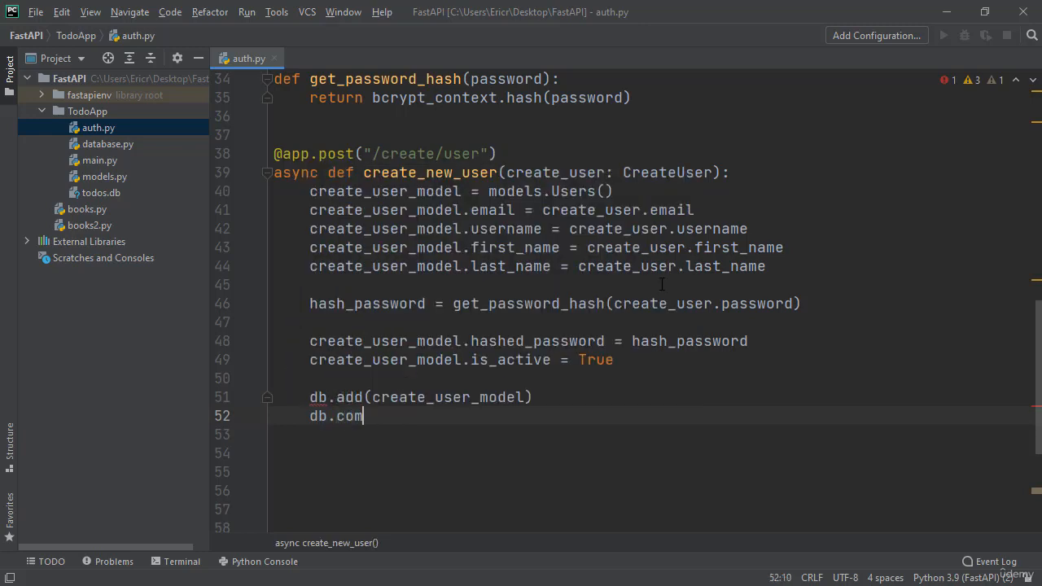
{"action": "type", "text": "mit()"}
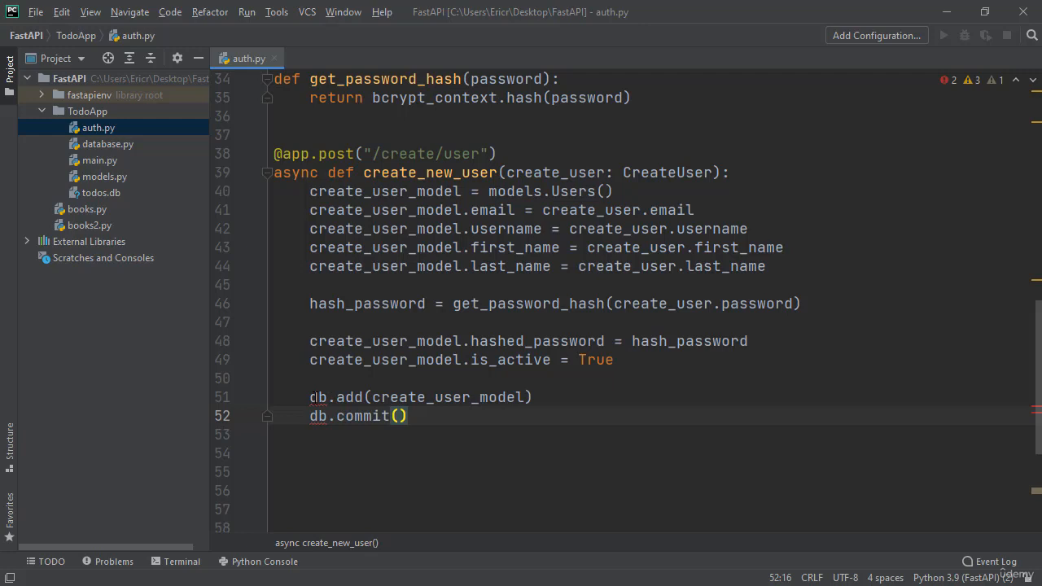
{"action": "mouse_move", "coordinate": [667, 173]}
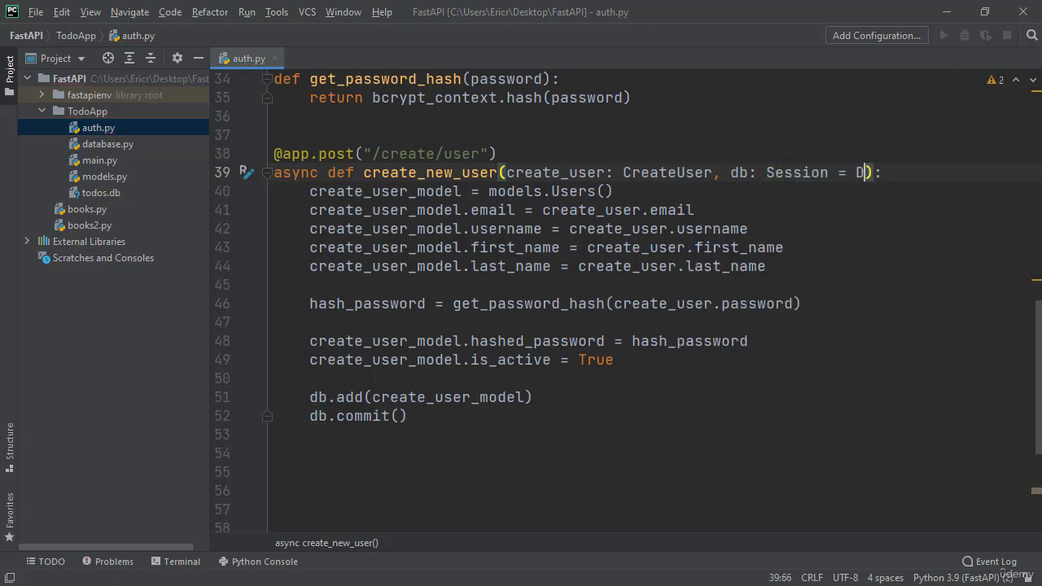
Give create_new_user a db: Session = Depends(get_db) parameter and view the server log
{"action": "type", "text": "epends"}
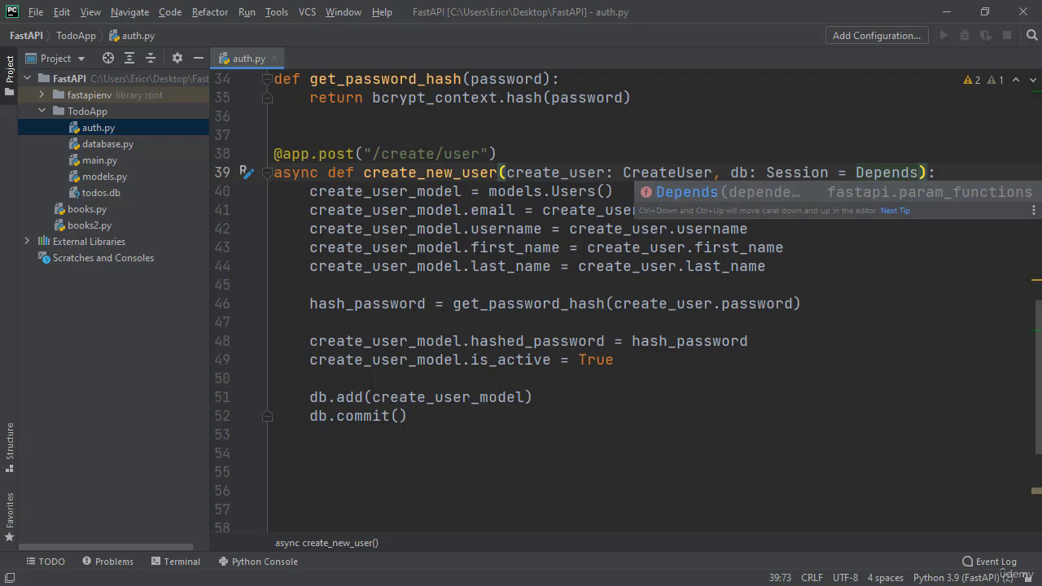
{"action": "type", "text": "get)"}
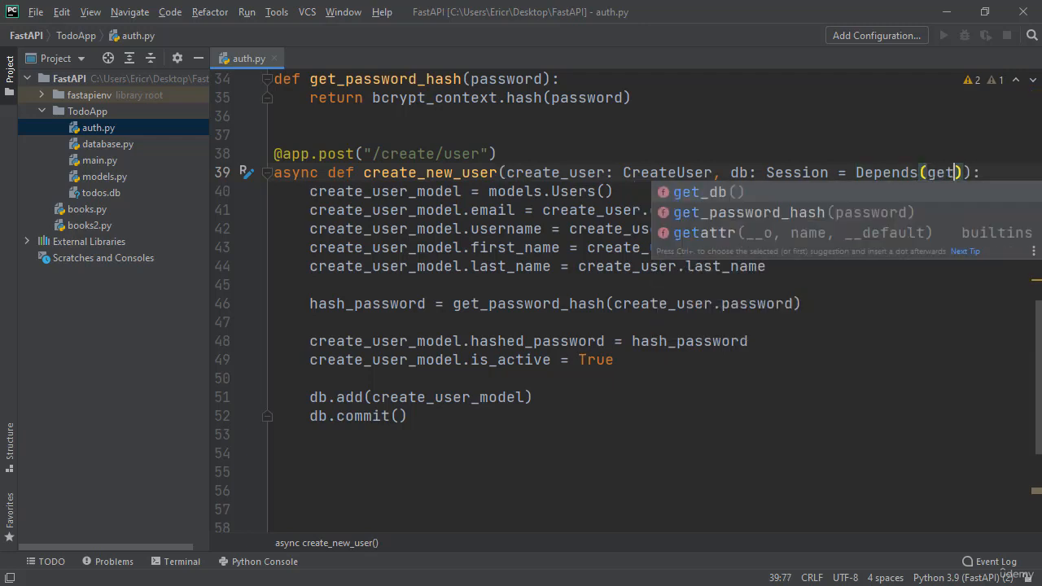
{"action": "type", "text": "_db"}
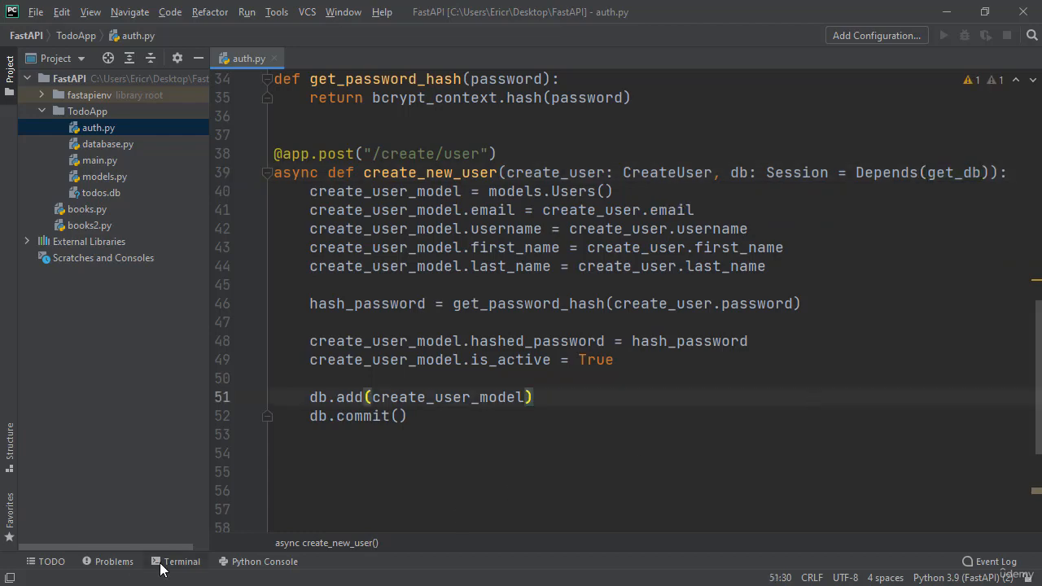
{"action": "left_click", "coordinate": [182, 560]}
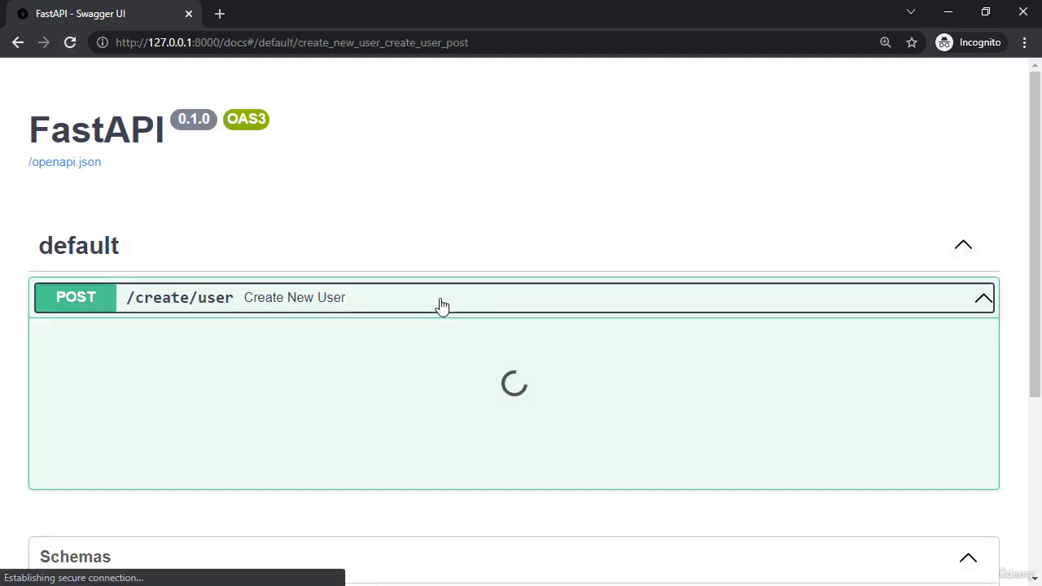
Enable Try it out on POST /create/user and fill username codingwithroby and a gmail.com email
{"action": "left_click", "coordinate": [439, 296]}
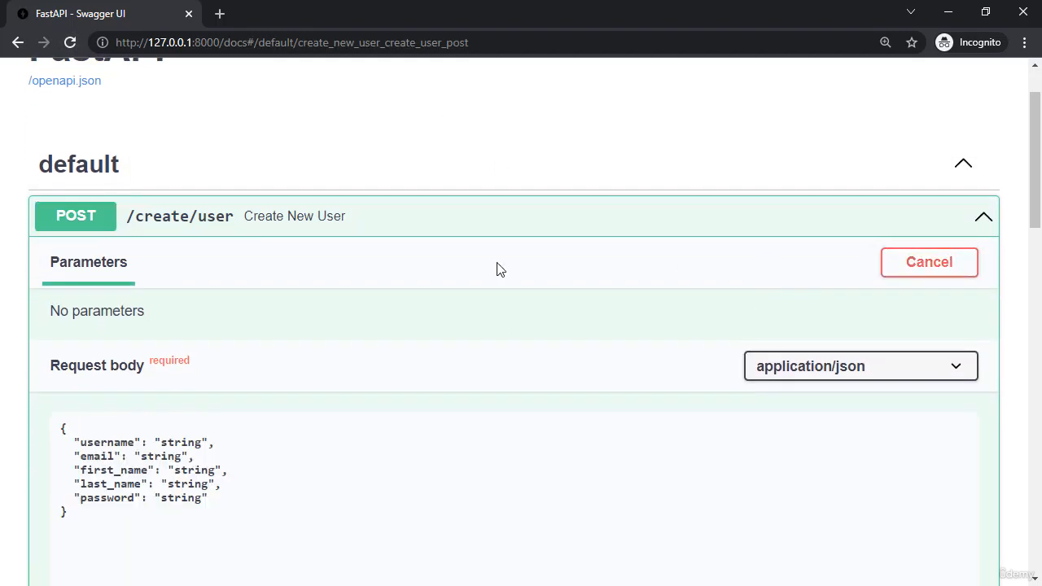
{"action": "scroll", "scroll_direction": "down", "scroll_amount": 3}
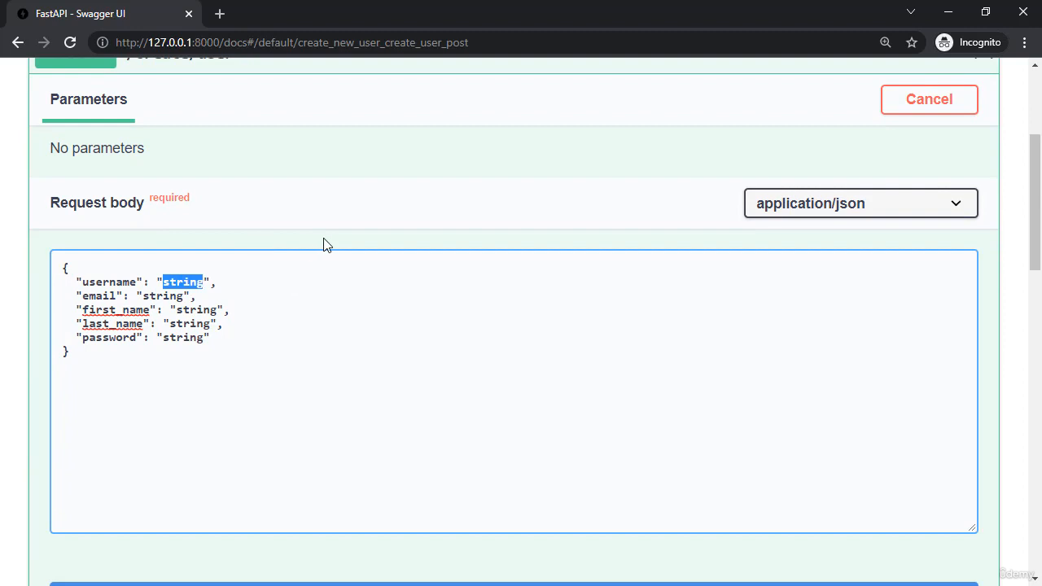
{"action": "type", "text": "coding"}
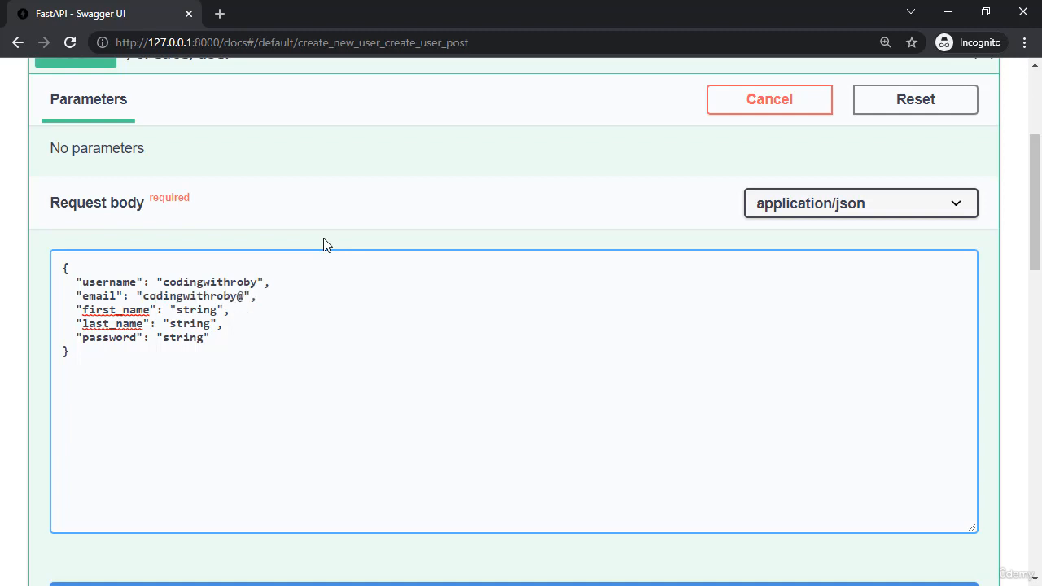
{"action": "type", "text": "gmail.com"}
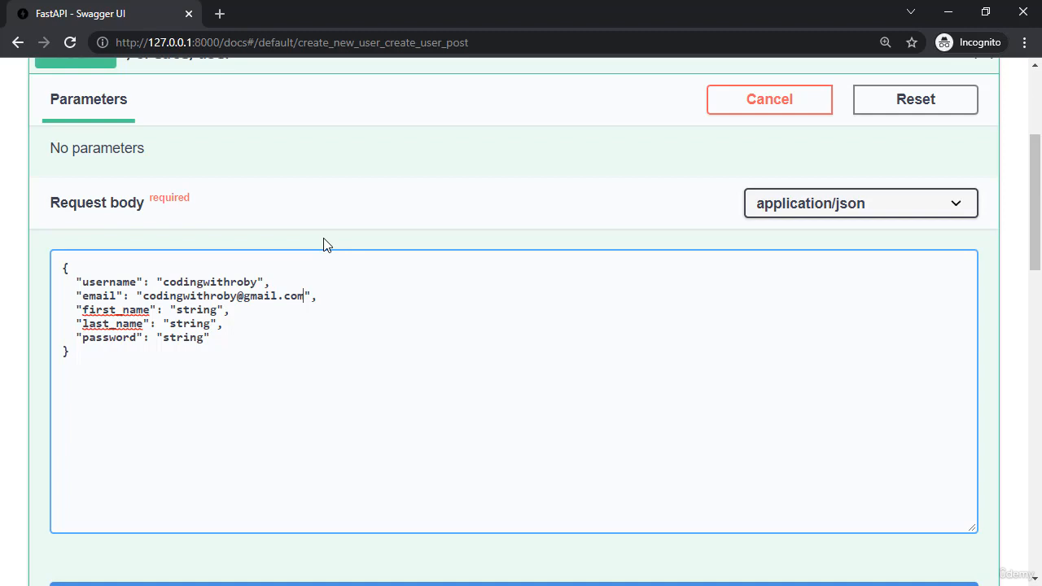
{"action": "double_click", "coordinate": [196, 309]}
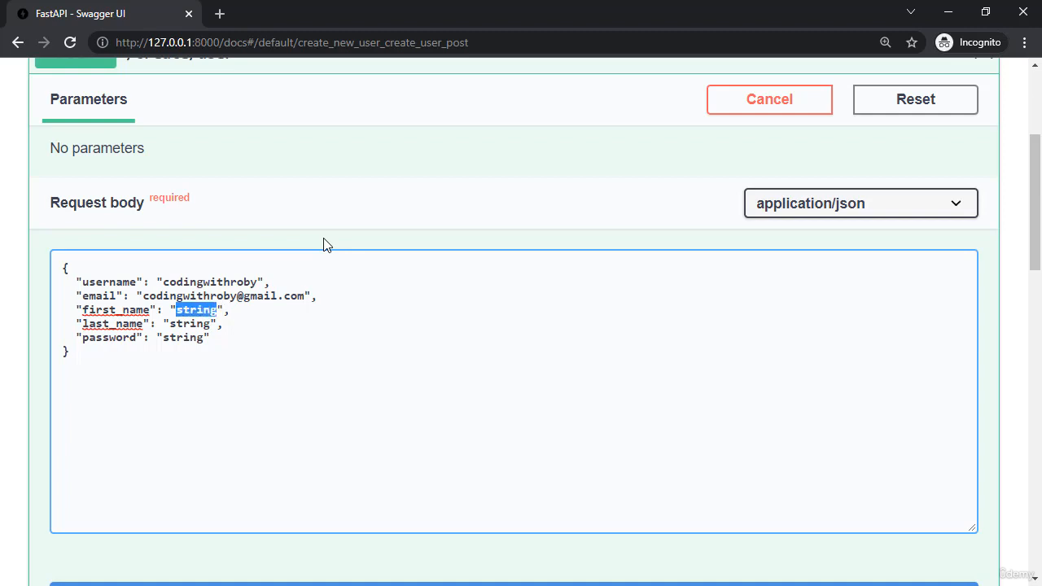
{"action": "type", "text": "Eric"}
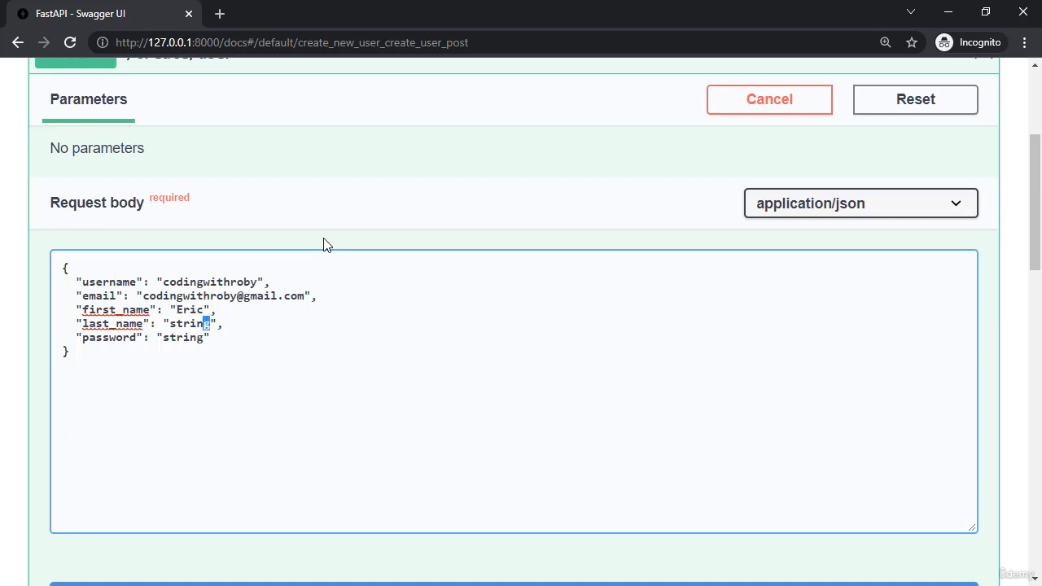
{"action": "type", "text": "Roby"}
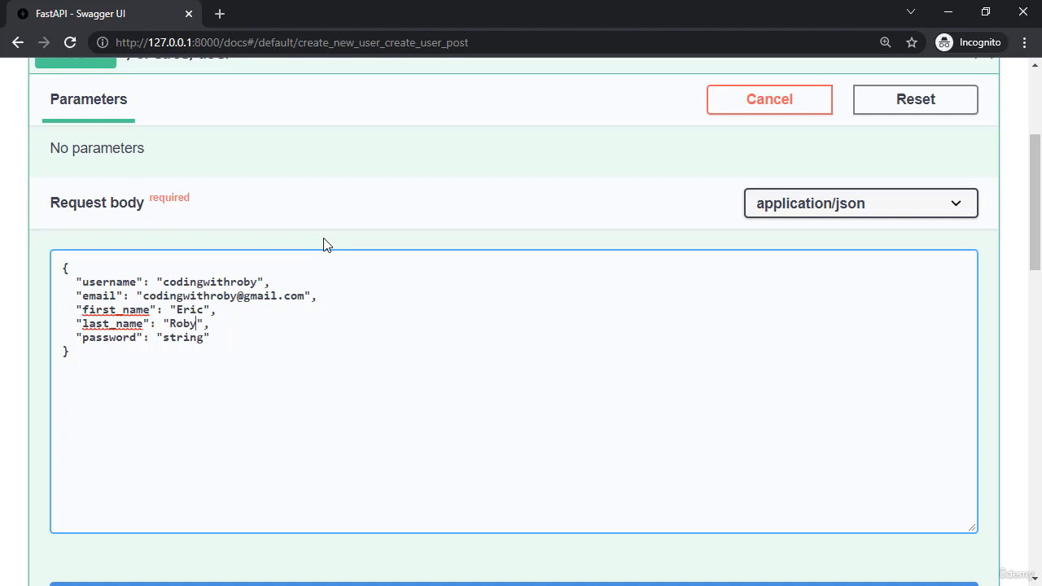
{"action": "double_click", "coordinate": [183, 337]}
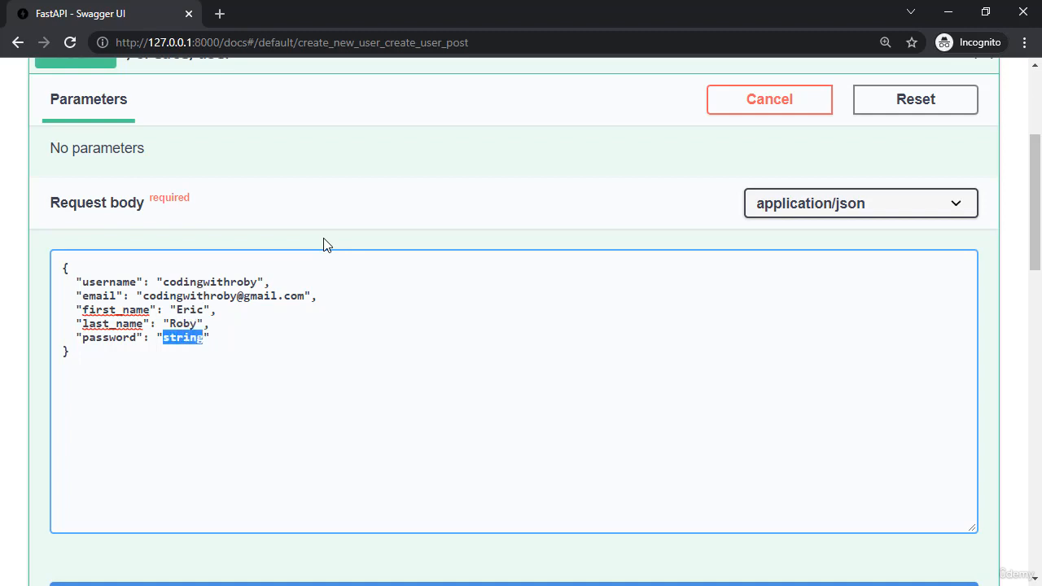
{"action": "type", "text": "test1234!"}
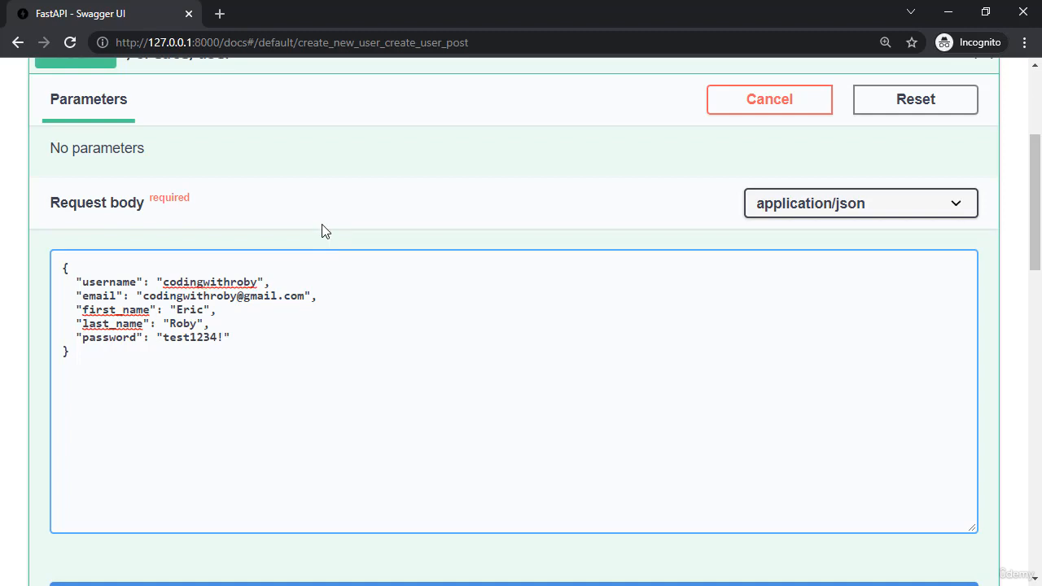
{"action": "scroll", "scroll_direction": "down", "scroll_amount": 3}
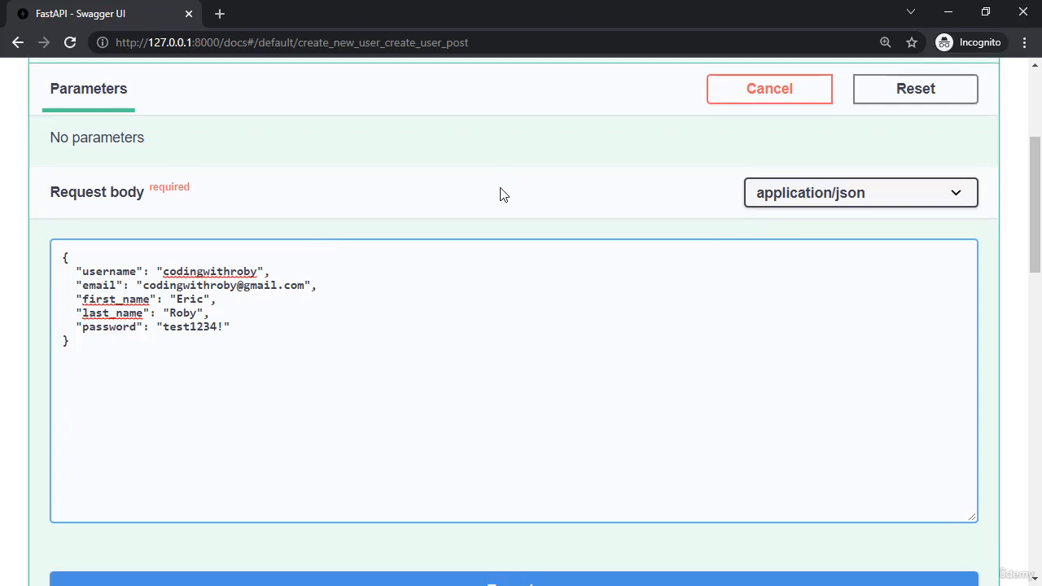
{"action": "scroll", "scroll_direction": "down", "scroll_amount": 3}
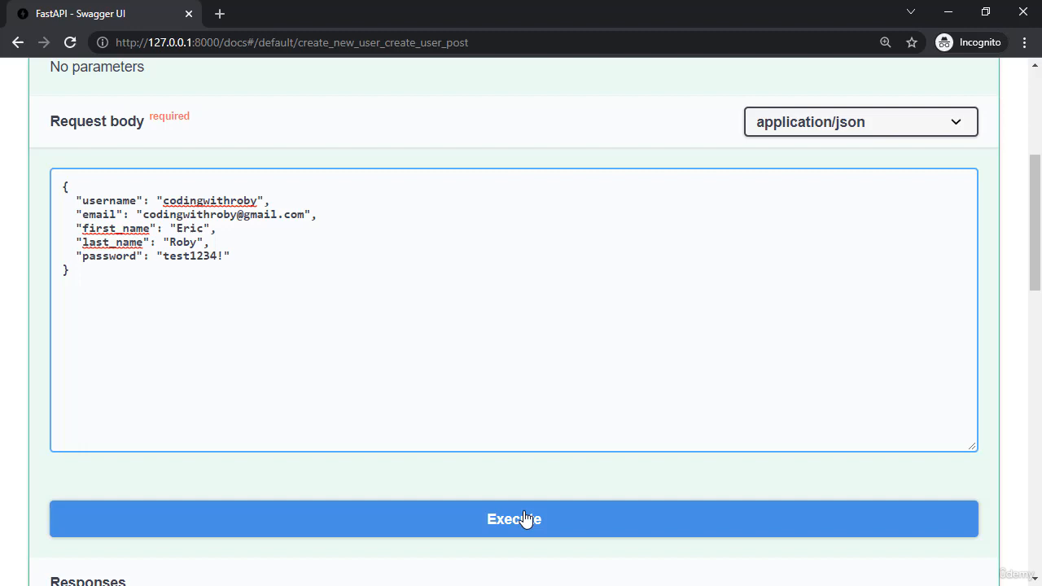
Execute the create-user request and view the 200 response with a null body
{"action": "left_click", "coordinate": [515, 518]}
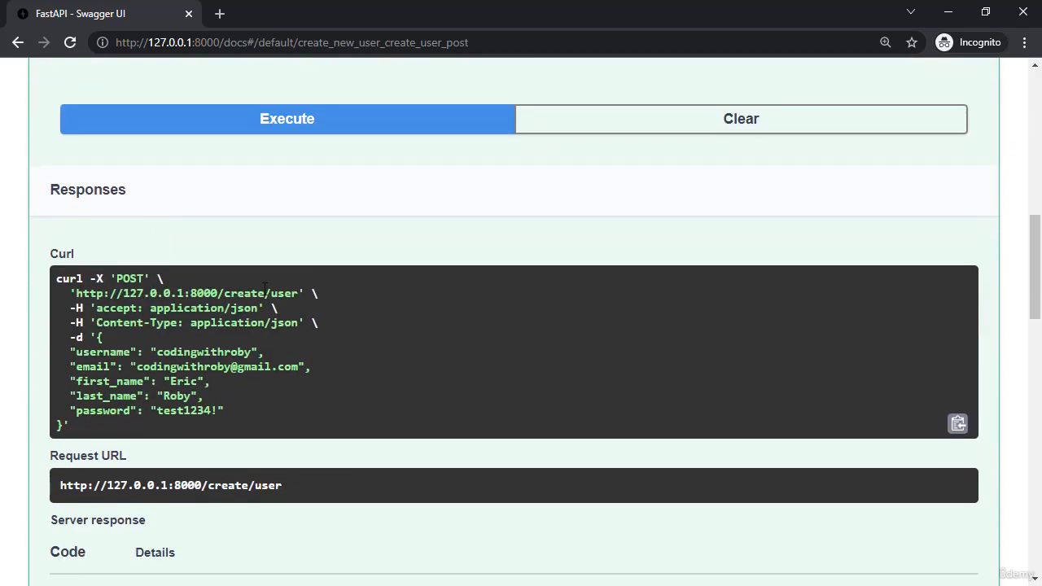
{"action": "left_click", "coordinate": [286, 117]}
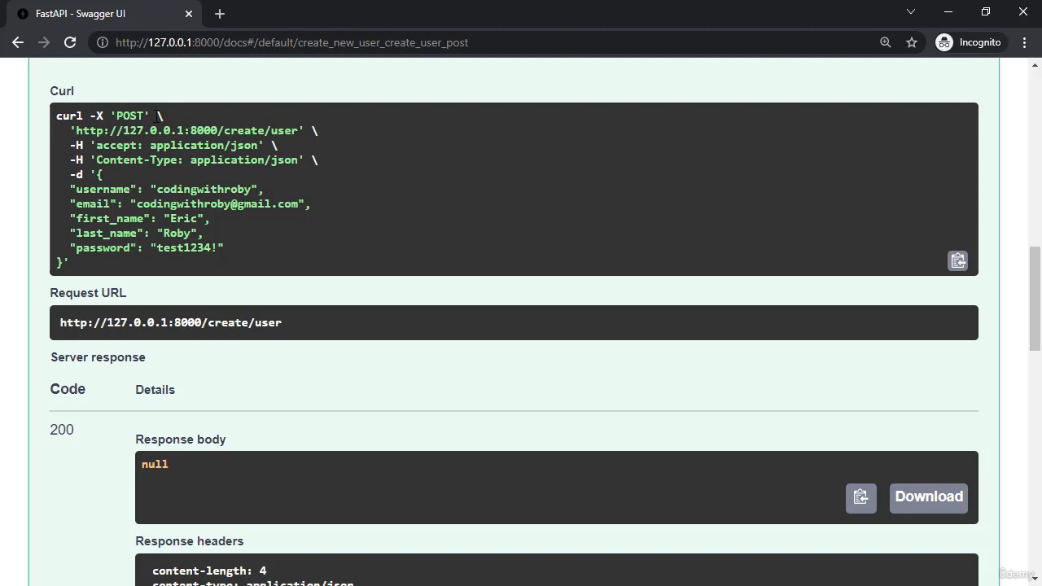
{"action": "mouse_move", "coordinate": [123, 445]}
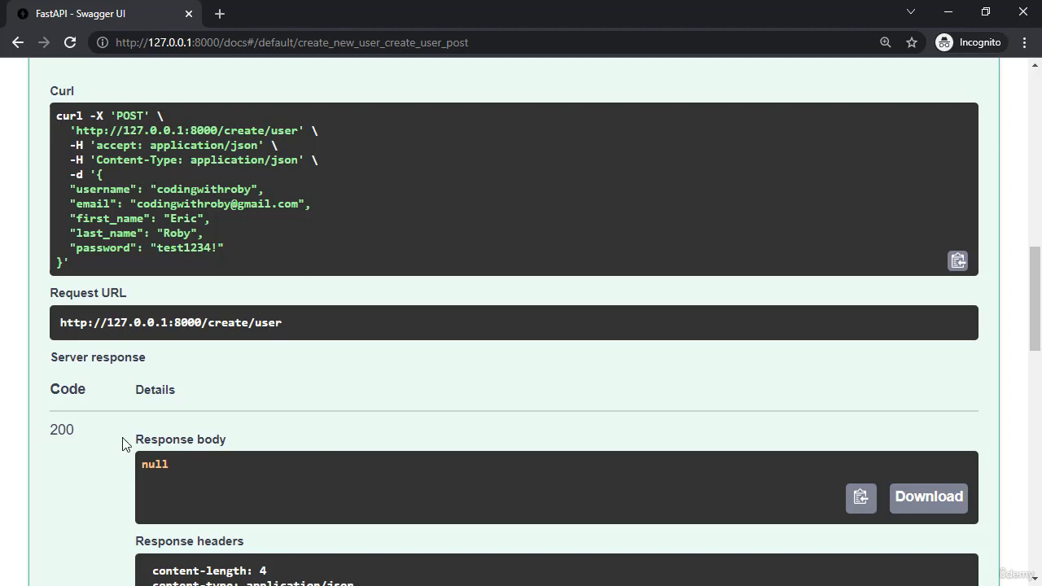
{"action": "scroll", "scroll_direction": "down", "scroll_amount": 3}
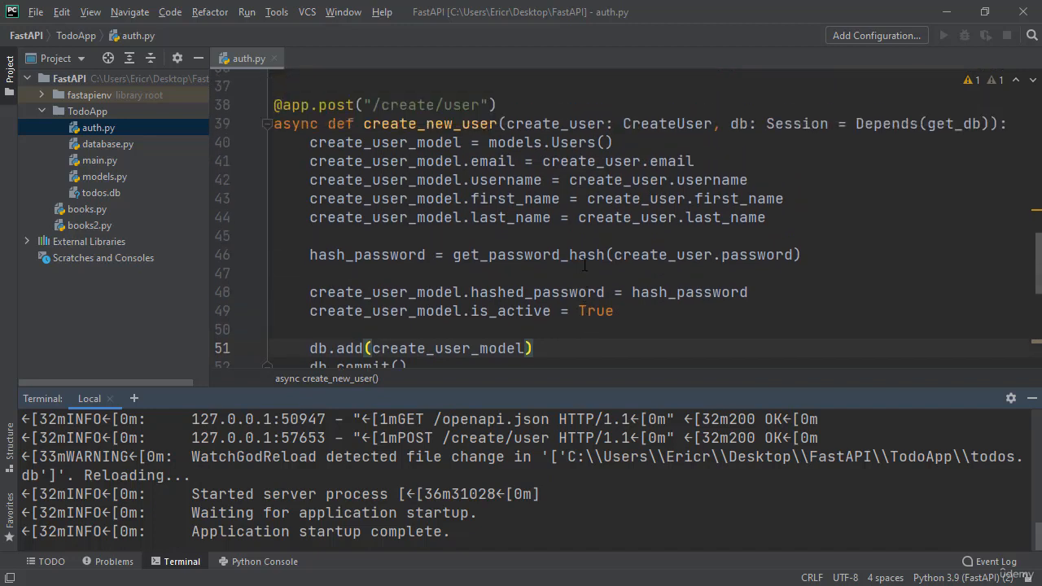
{"action": "mouse_move", "coordinate": [446, 381]}
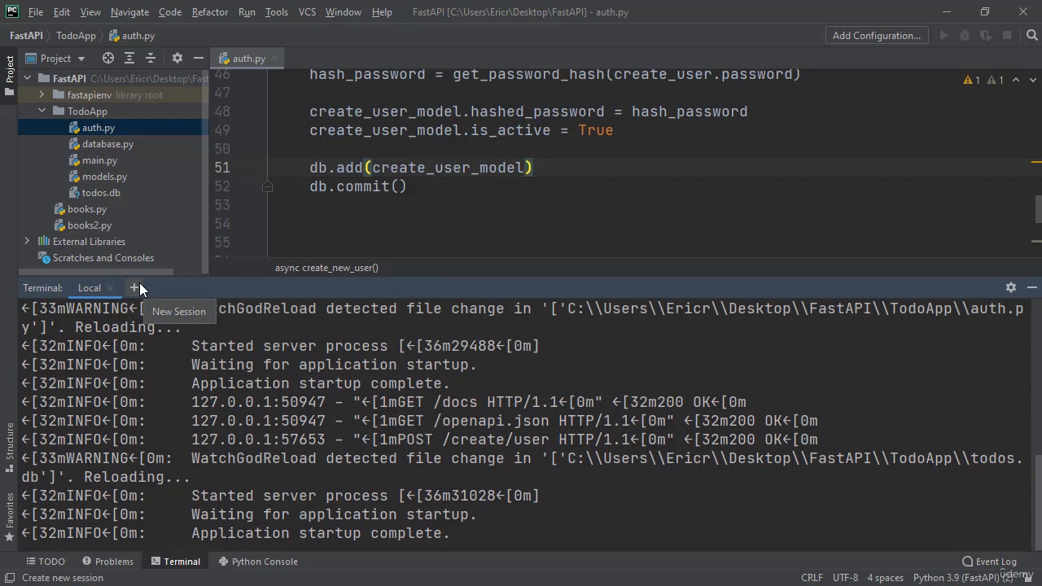
In a new terminal, cd into TodoApp, open todos.db with sqlite3 and select from users
{"action": "left_click", "coordinate": [133, 286]}
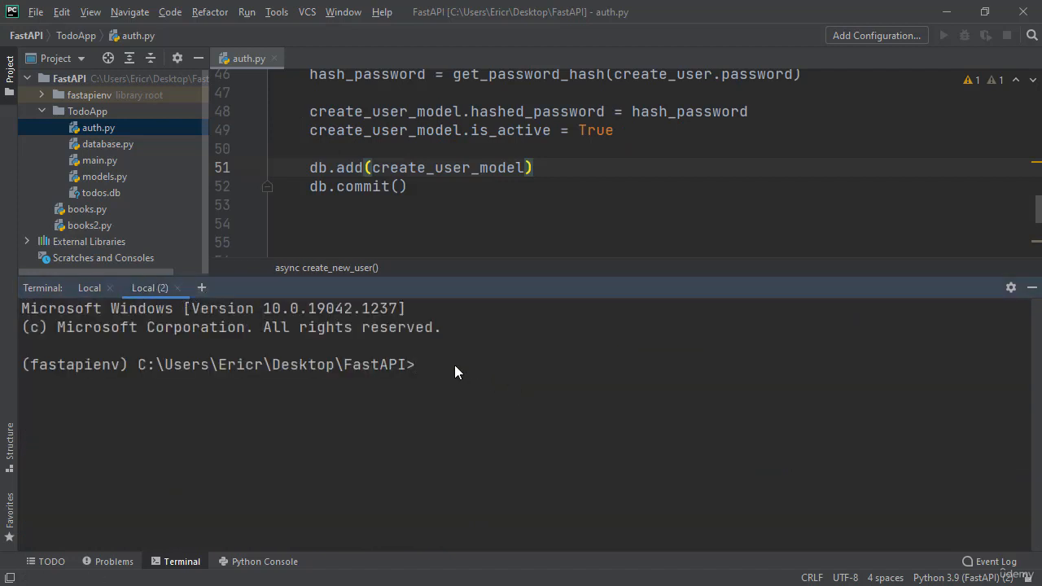
{"action": "type", "text": "cd TodoApp"}
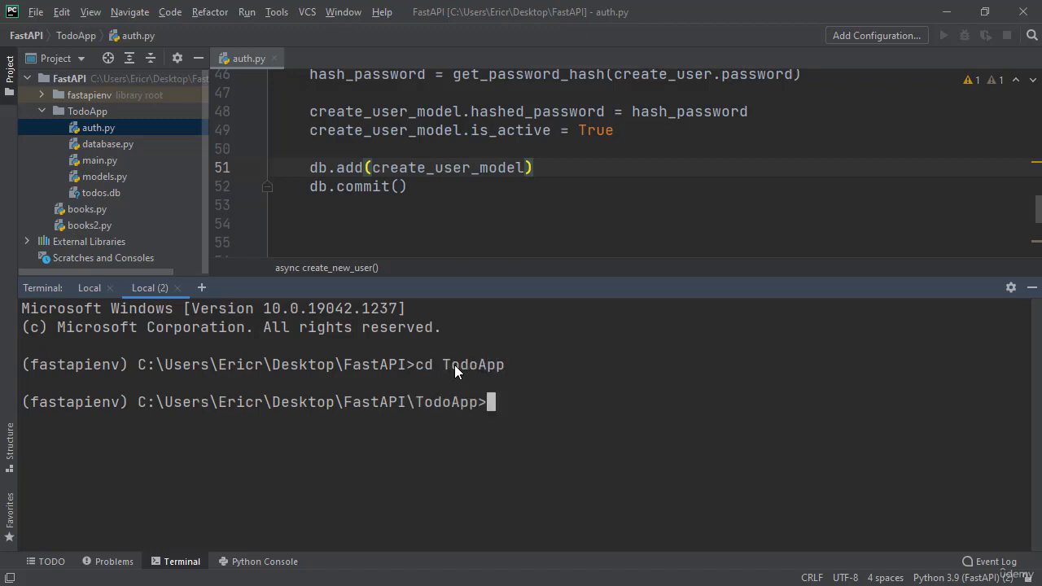
{"action": "type", "text": "sqlite3 todos.db"}
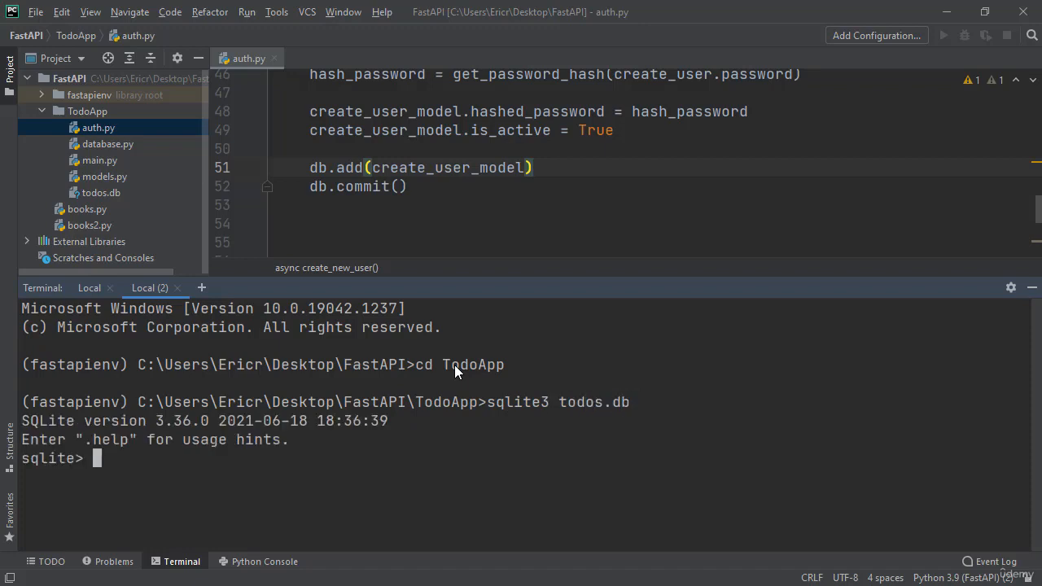
{"action": "type", "text": "select * from users"}
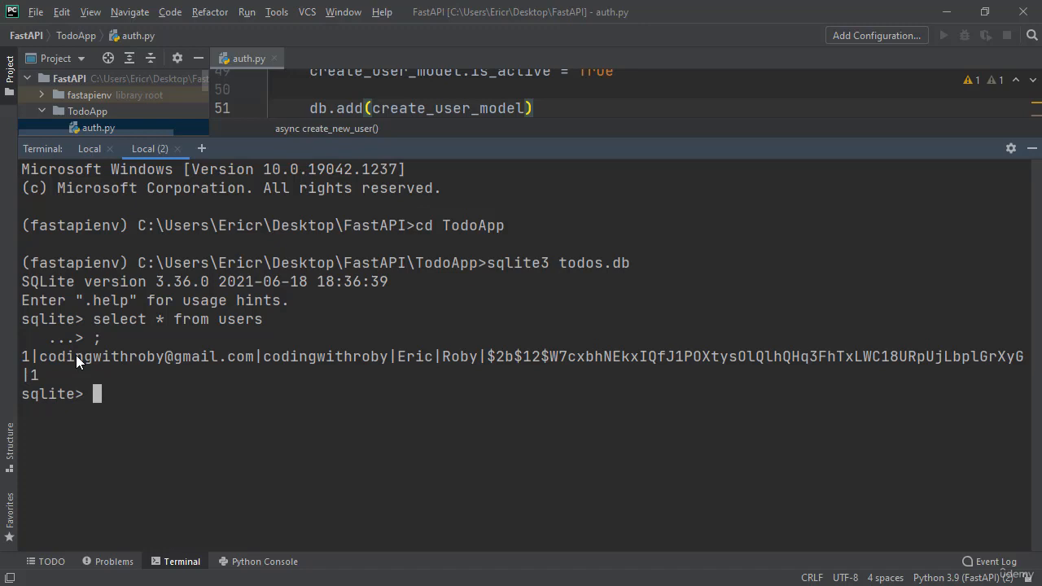
{"action": "mouse_move", "coordinate": [285, 372]}
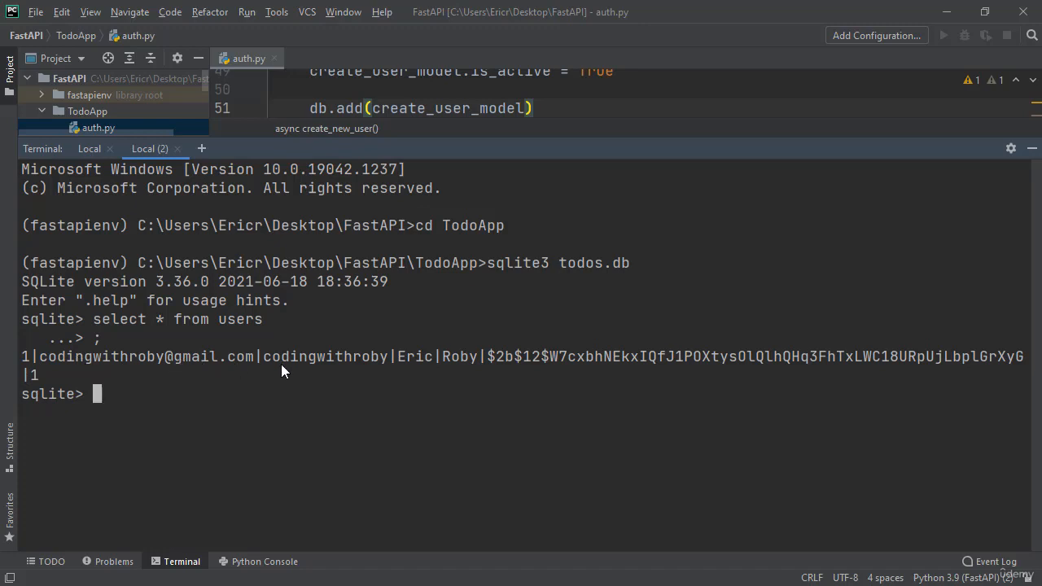
{"action": "mouse_move", "coordinate": [416, 368]}
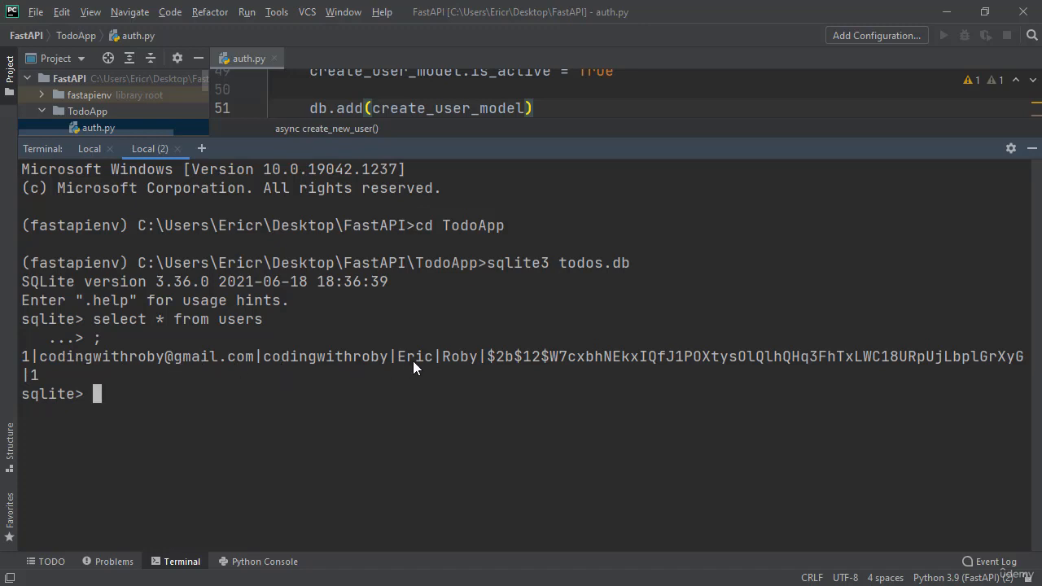
{"action": "mouse_move", "coordinate": [508, 373]}
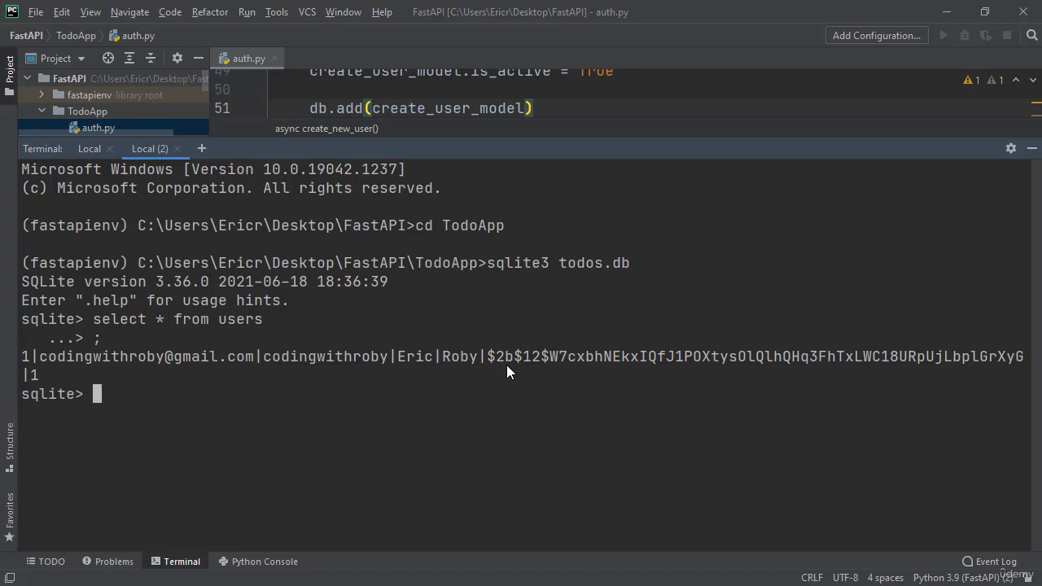